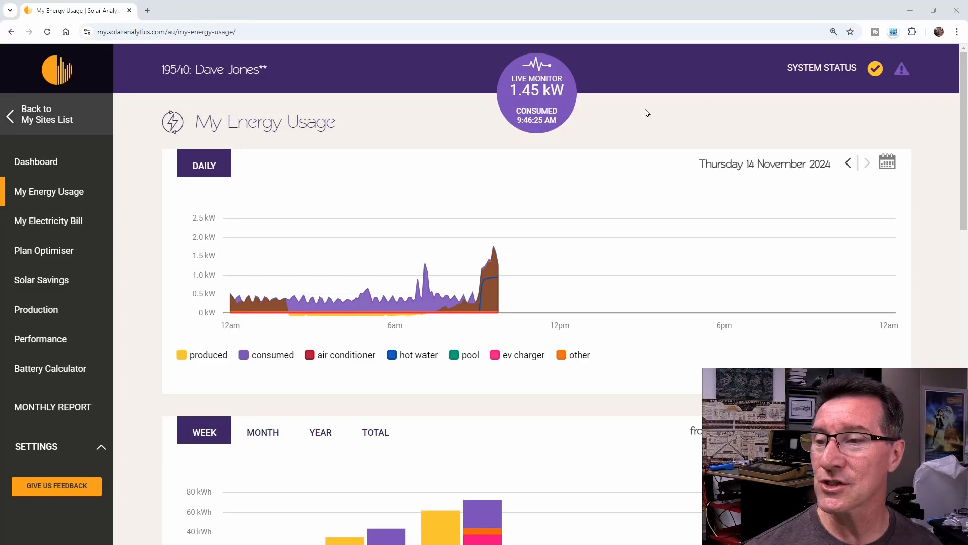
{"action": "mouse_move", "coordinate": [355, 214]}
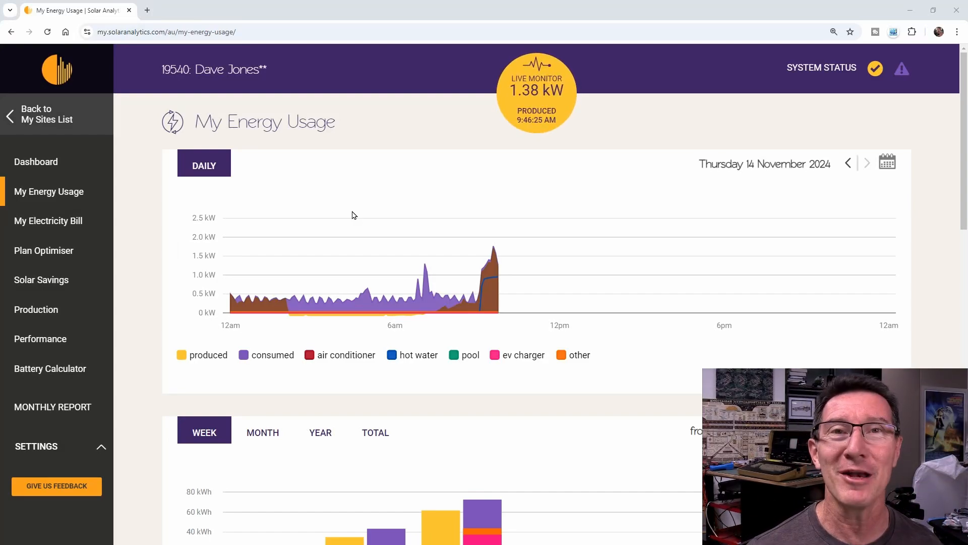
{"action": "mouse_move", "coordinate": [380, 268]}
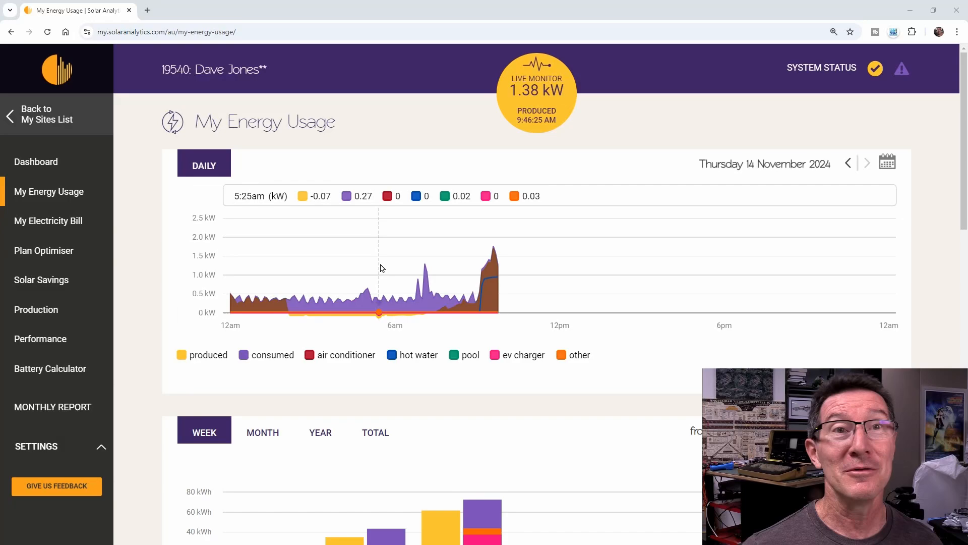
{"action": "mouse_move", "coordinate": [371, 229]}
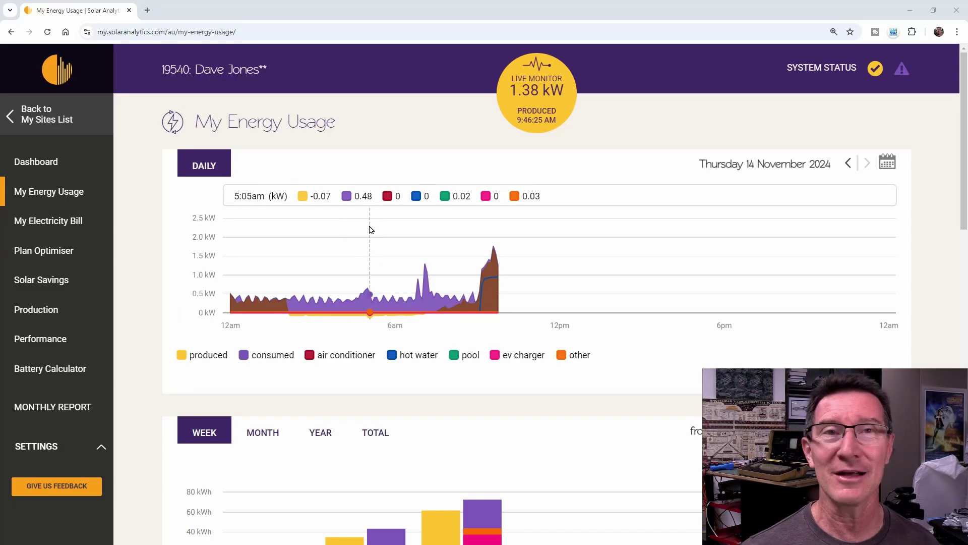
{"action": "mouse_move", "coordinate": [366, 237]}
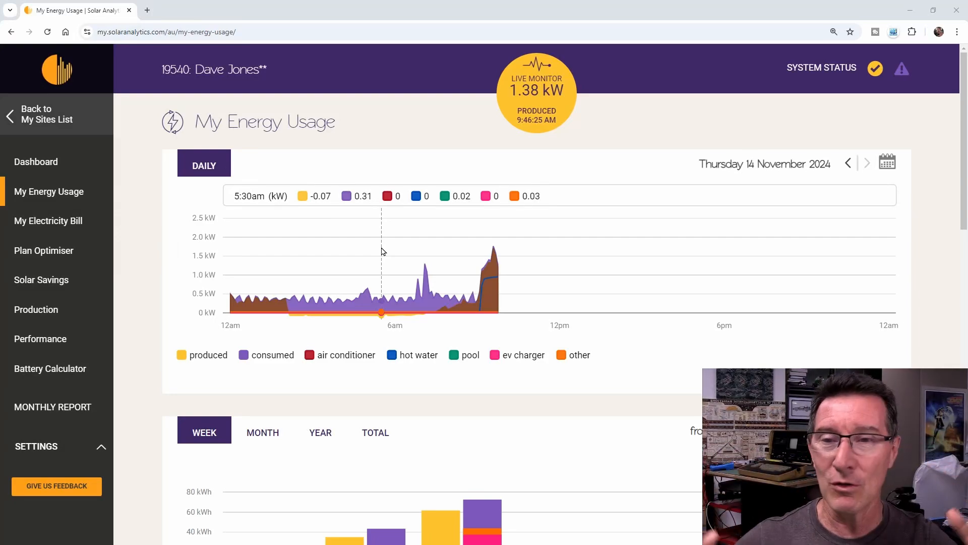
{"action": "mouse_move", "coordinate": [359, 266]}
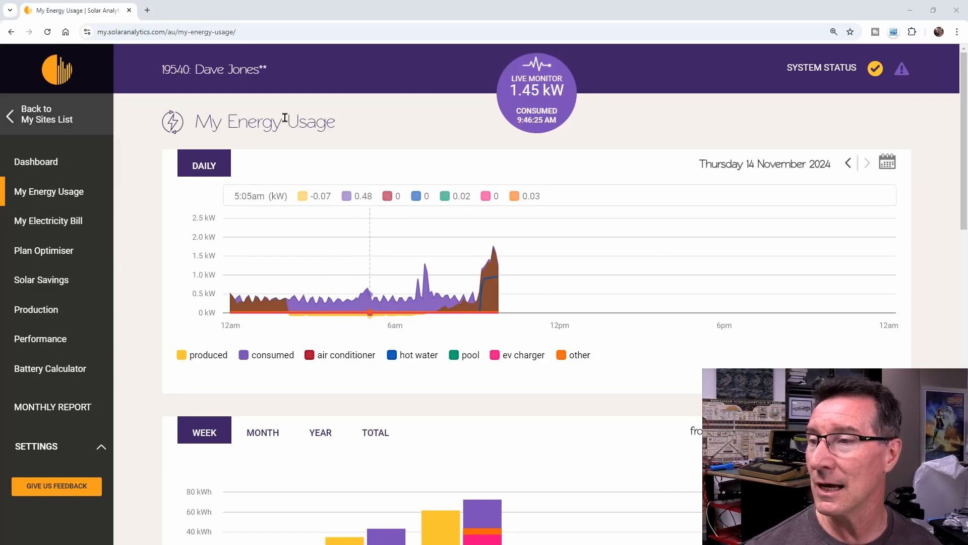
{"action": "mouse_move", "coordinate": [497, 257]}
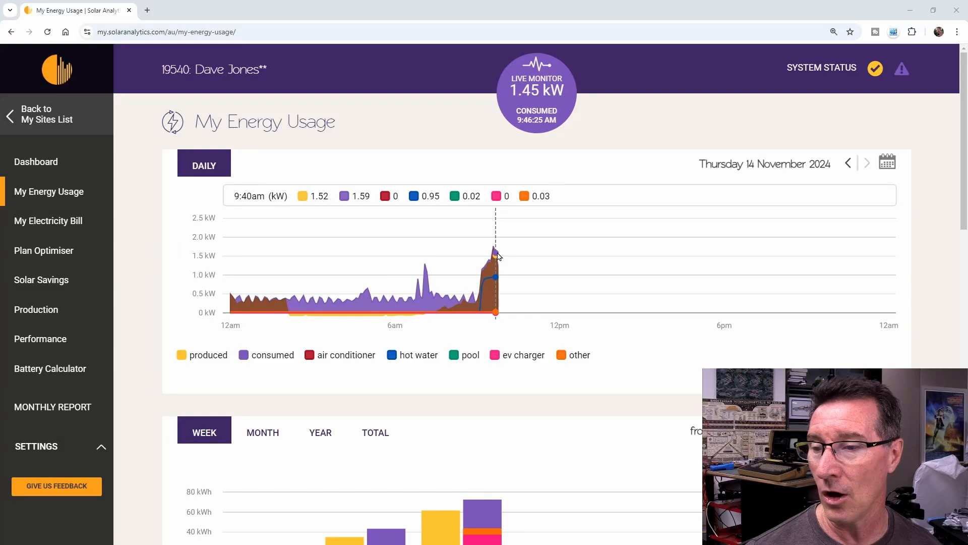
{"action": "mouse_move", "coordinate": [289, 266]}
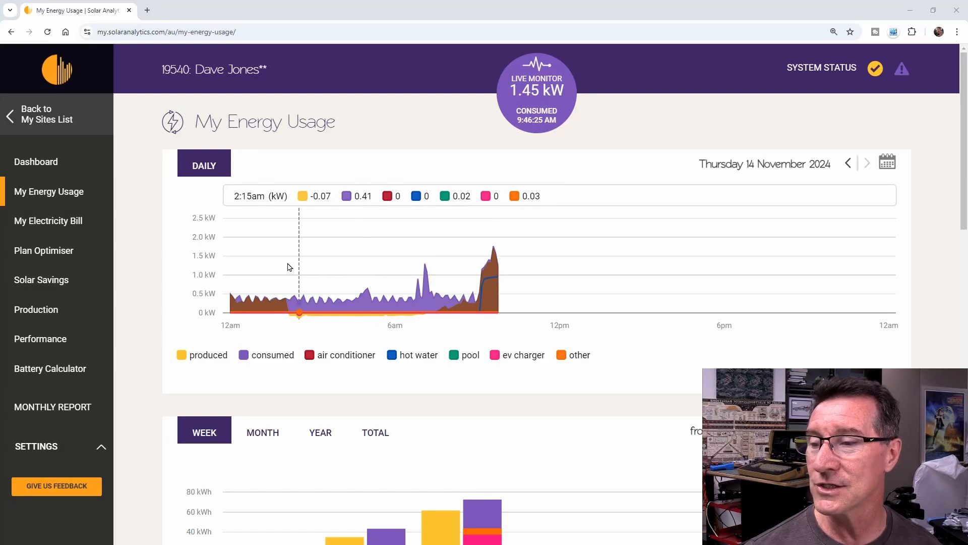
{"action": "mouse_move", "coordinate": [245, 272]}
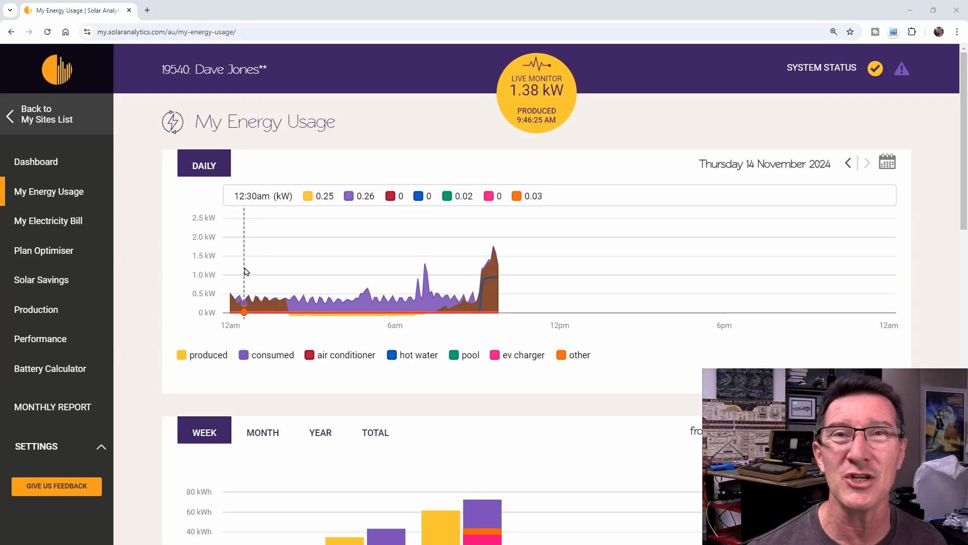
{"action": "mouse_move", "coordinate": [307, 289]}
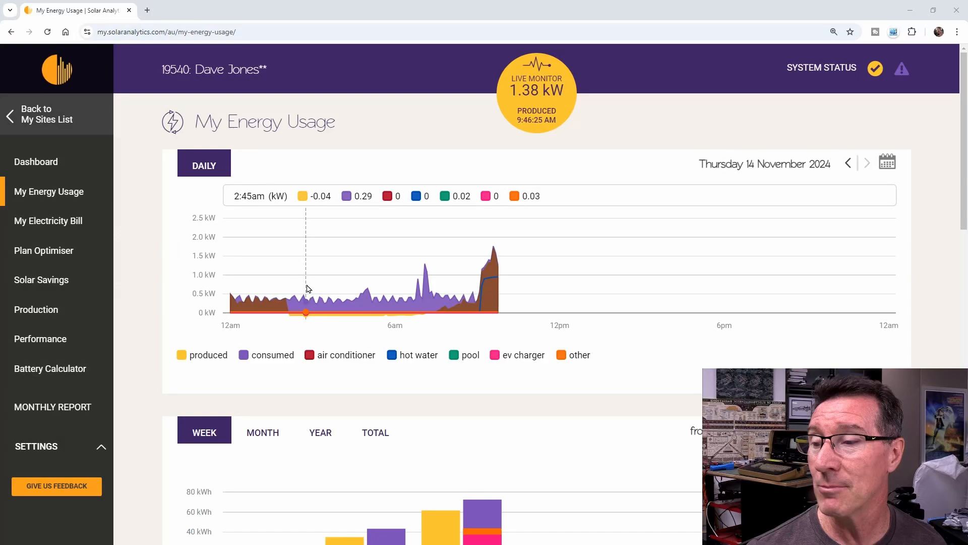
{"action": "mouse_move", "coordinate": [281, 280]}
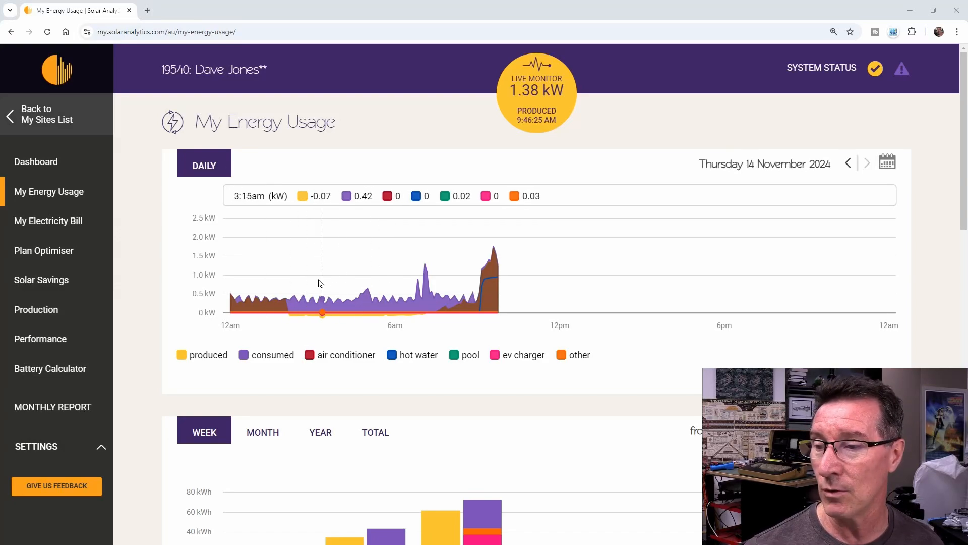
{"action": "mouse_move", "coordinate": [309, 283]}
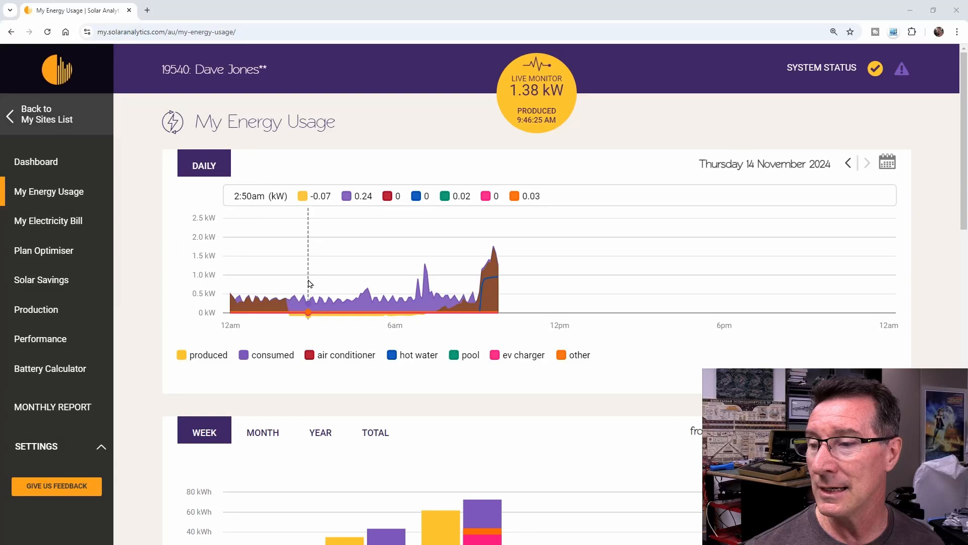
{"action": "mouse_move", "coordinate": [335, 307]}
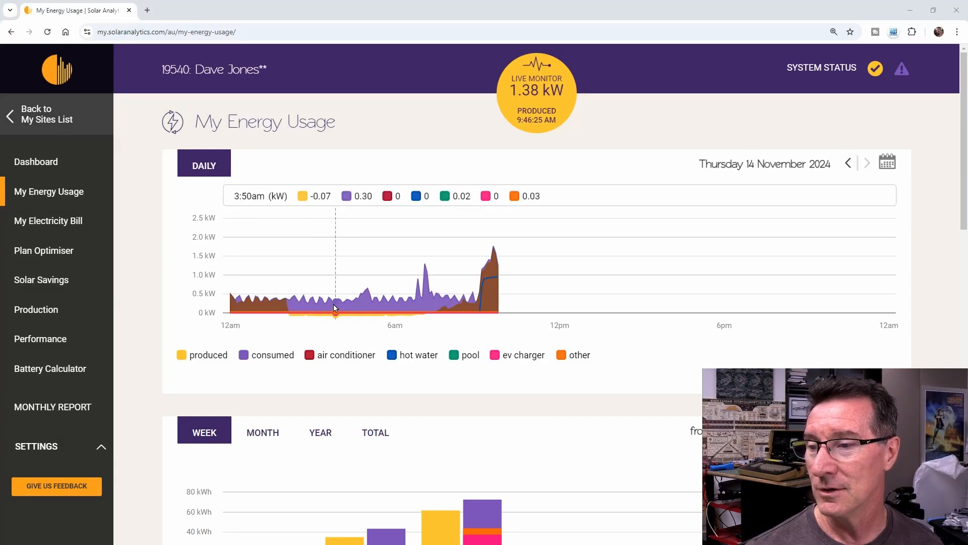
{"action": "mouse_move", "coordinate": [265, 305]}
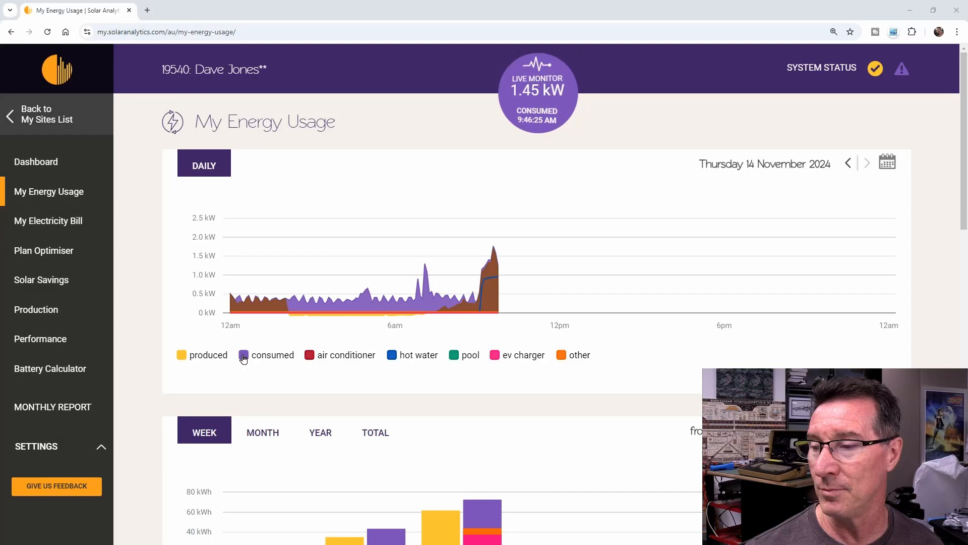
Step: Hide the consumed series on the 14 November daily energy chart
{"action": "left_click", "coordinate": [243, 355]}
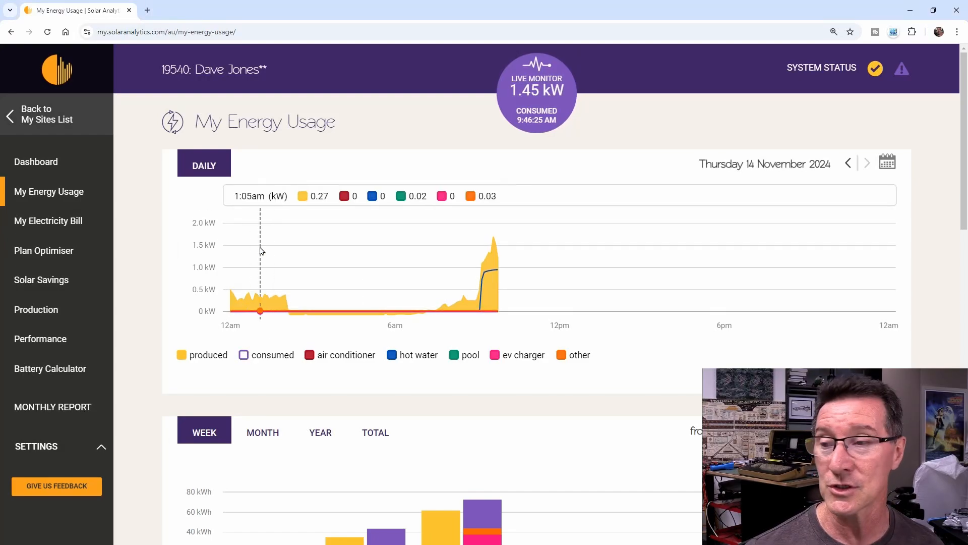
{"action": "mouse_move", "coordinate": [269, 284]}
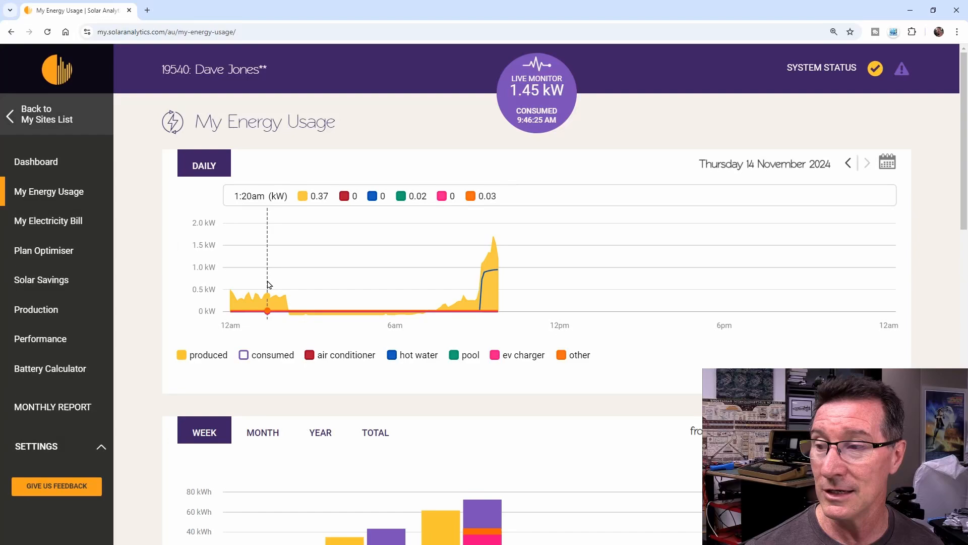
{"action": "mouse_move", "coordinate": [281, 281]}
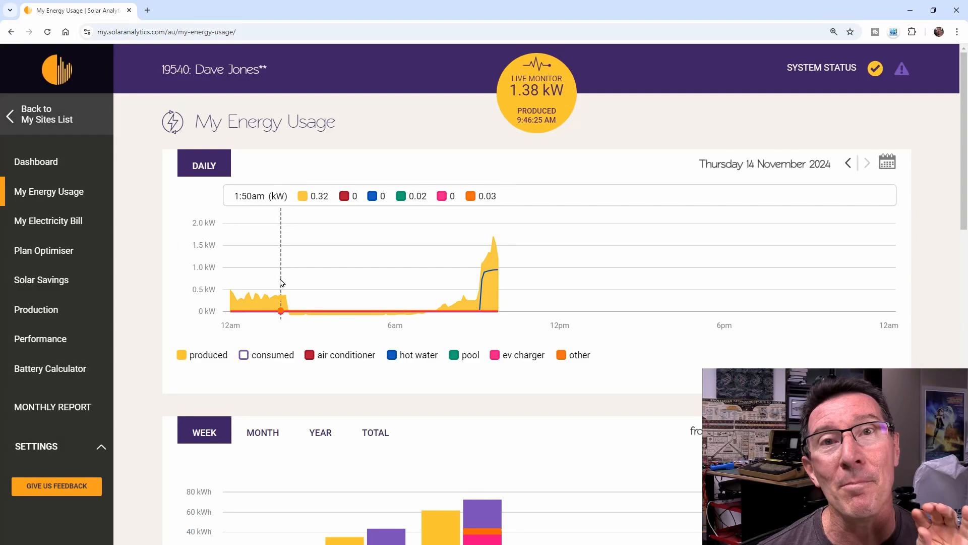
{"action": "mouse_move", "coordinate": [270, 294]}
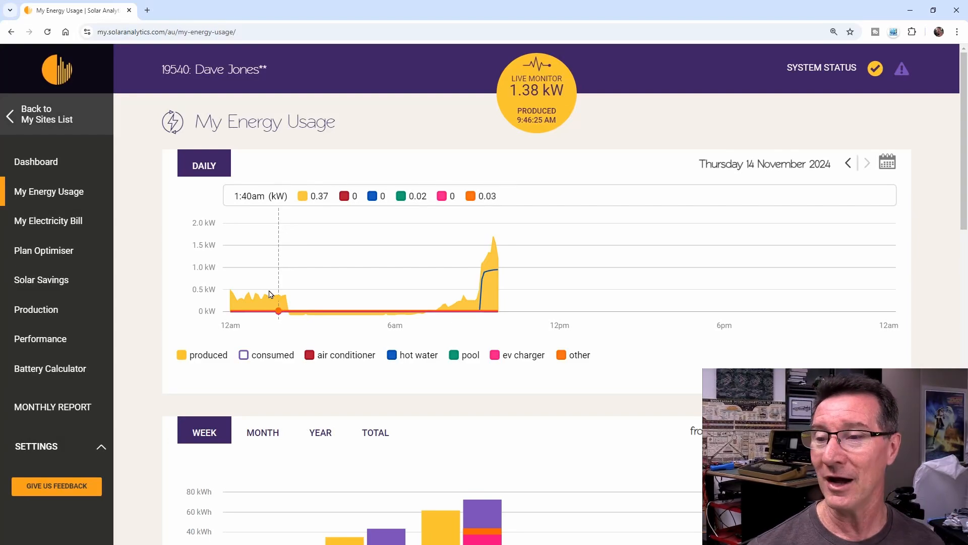
{"action": "mouse_move", "coordinate": [280, 278]}
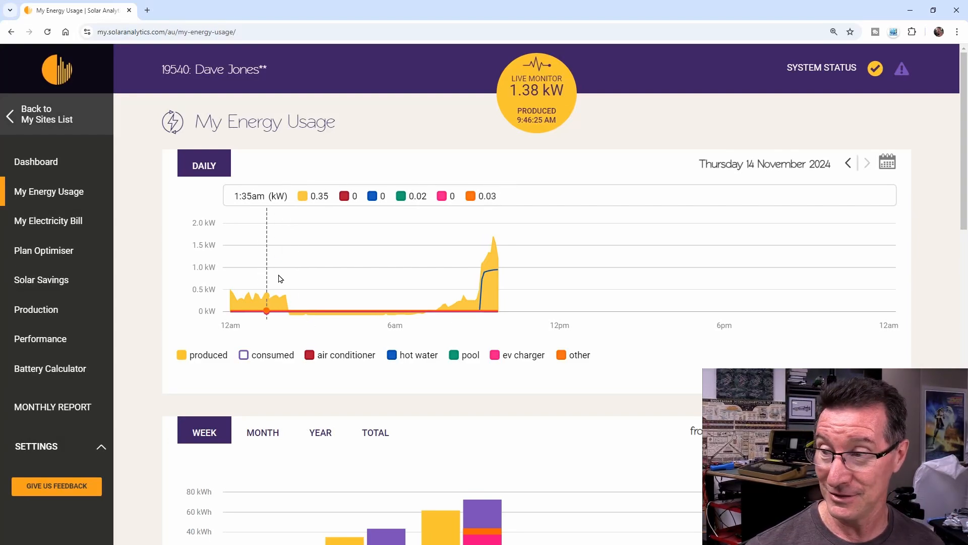
{"action": "mouse_move", "coordinate": [273, 288]}
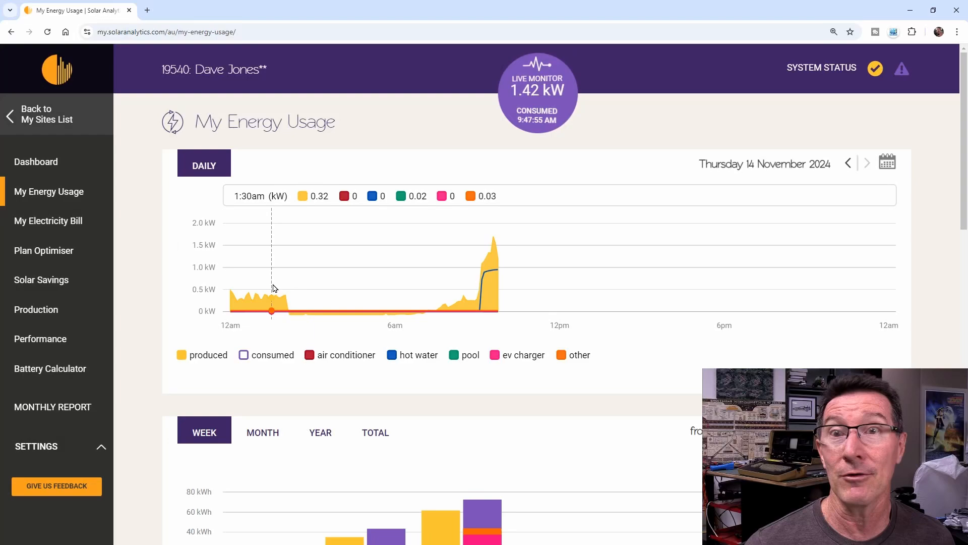
{"action": "mouse_move", "coordinate": [270, 263]}
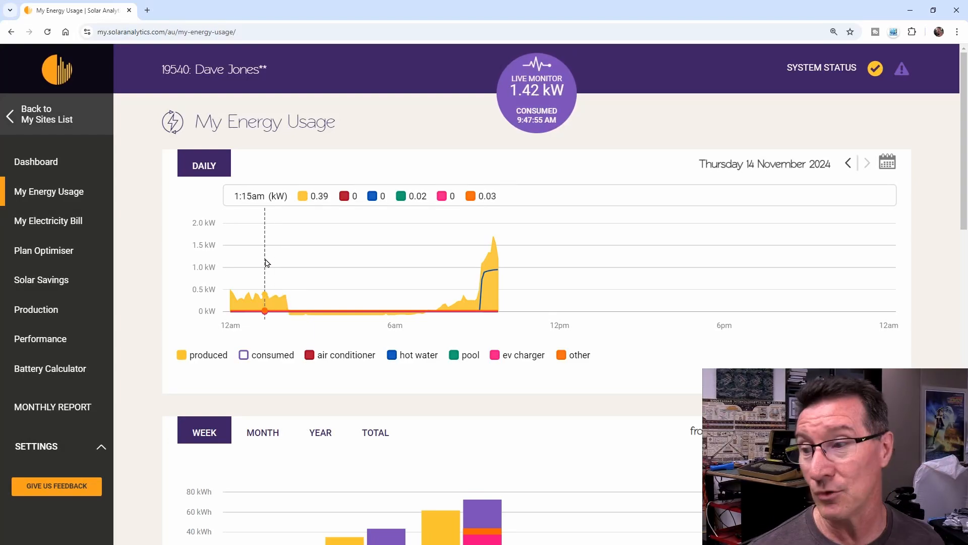
{"action": "mouse_move", "coordinate": [273, 268]}
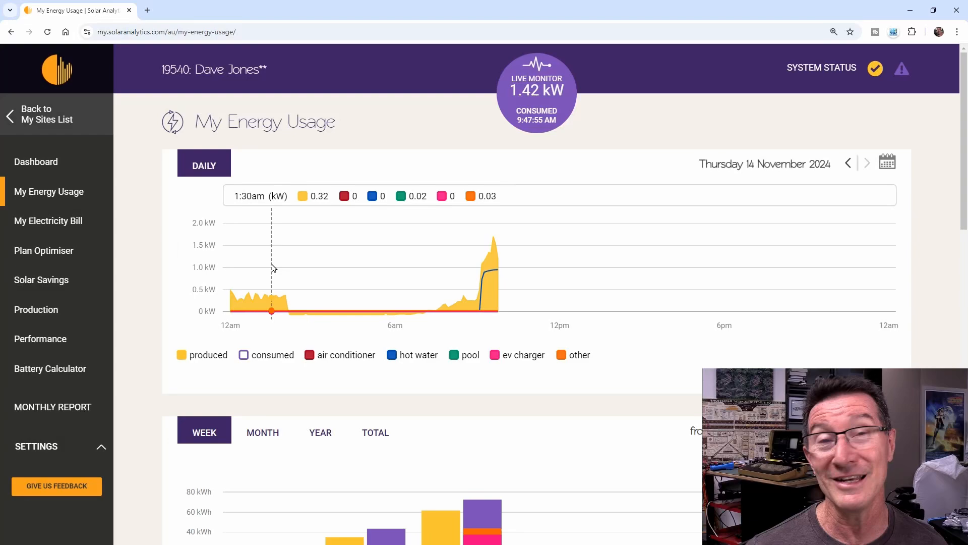
{"action": "mouse_move", "coordinate": [275, 264]}
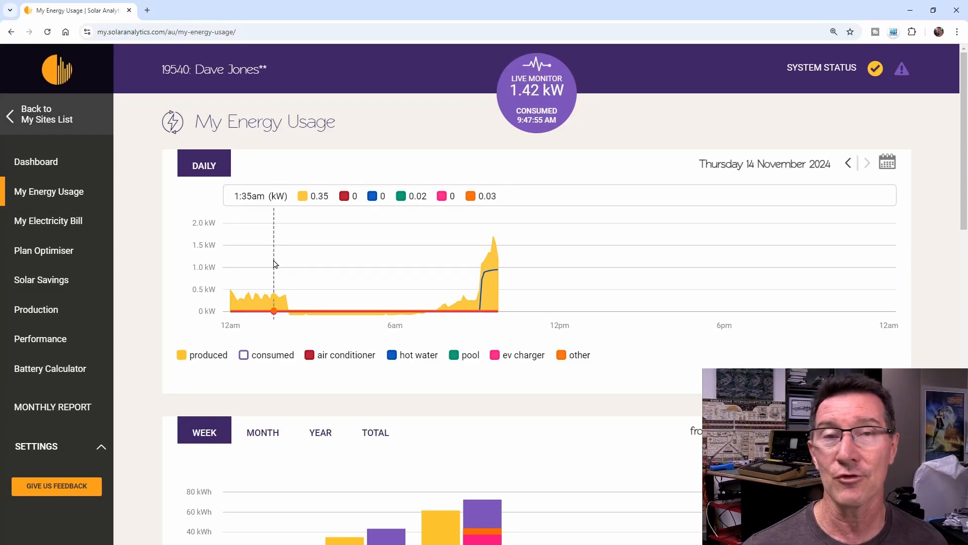
{"action": "mouse_move", "coordinate": [287, 270]}
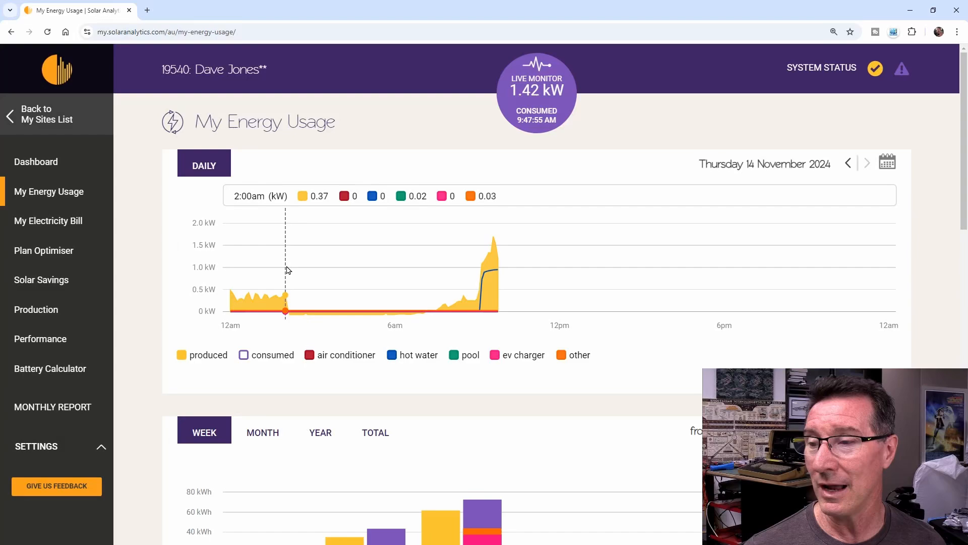
{"action": "mouse_move", "coordinate": [289, 265]}
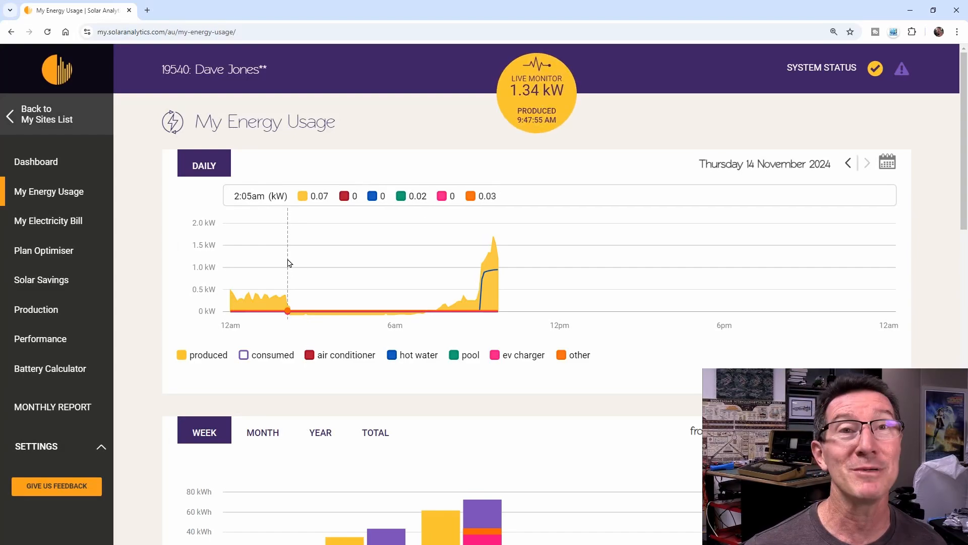
{"action": "mouse_move", "coordinate": [286, 259]}
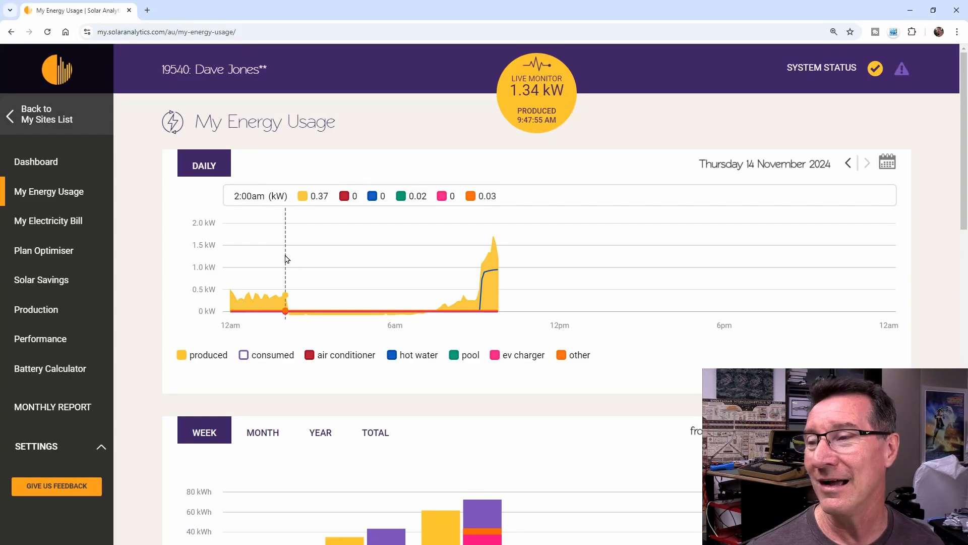
{"action": "mouse_move", "coordinate": [332, 261]}
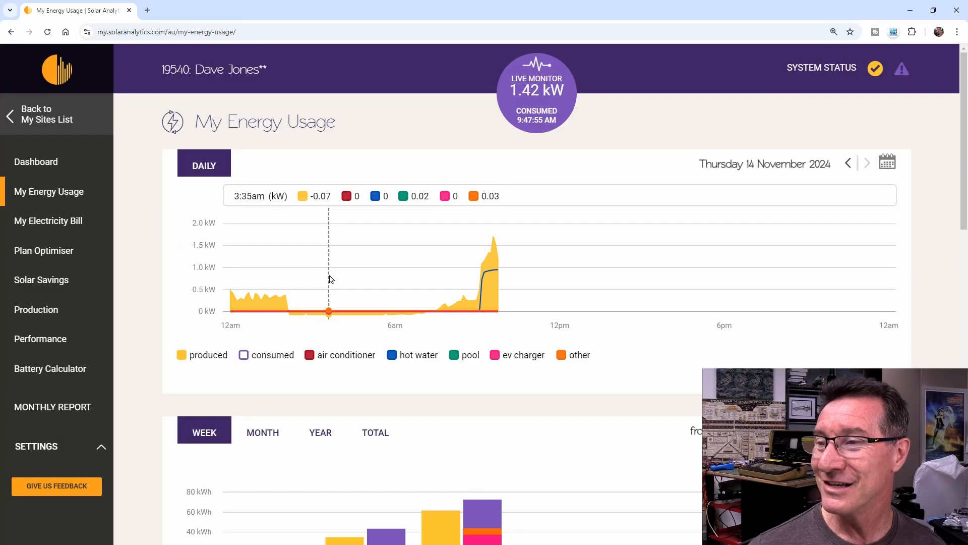
{"action": "mouse_move", "coordinate": [333, 276]}
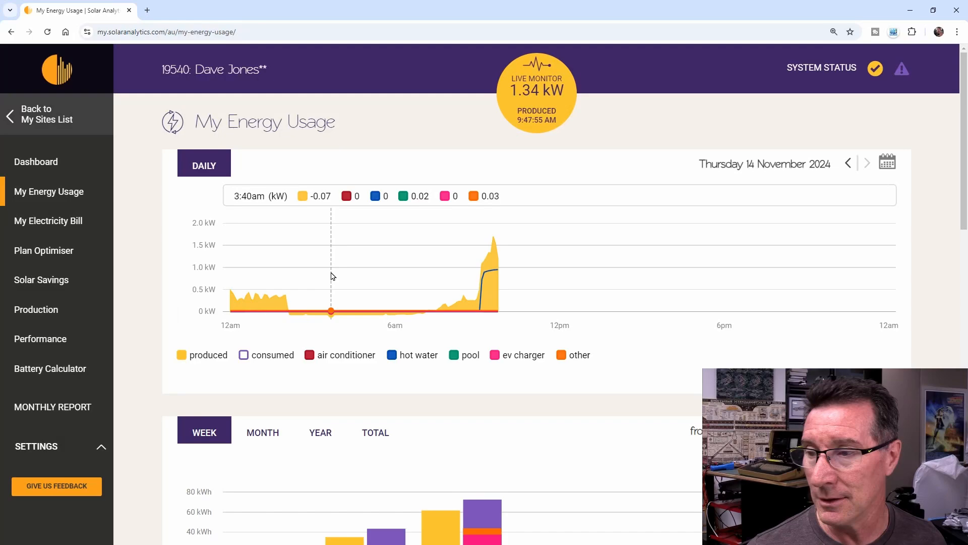
{"action": "mouse_move", "coordinate": [286, 284]}
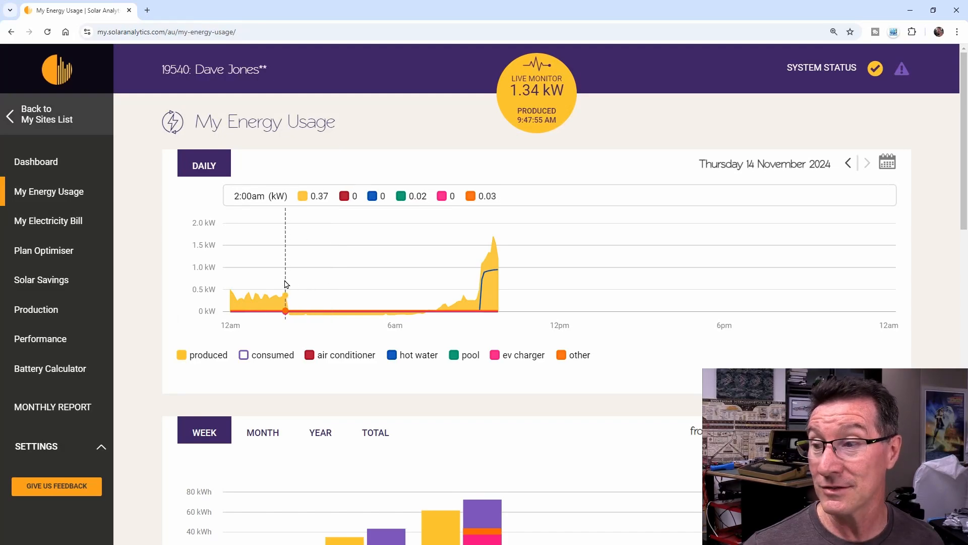
{"action": "mouse_move", "coordinate": [322, 291]}
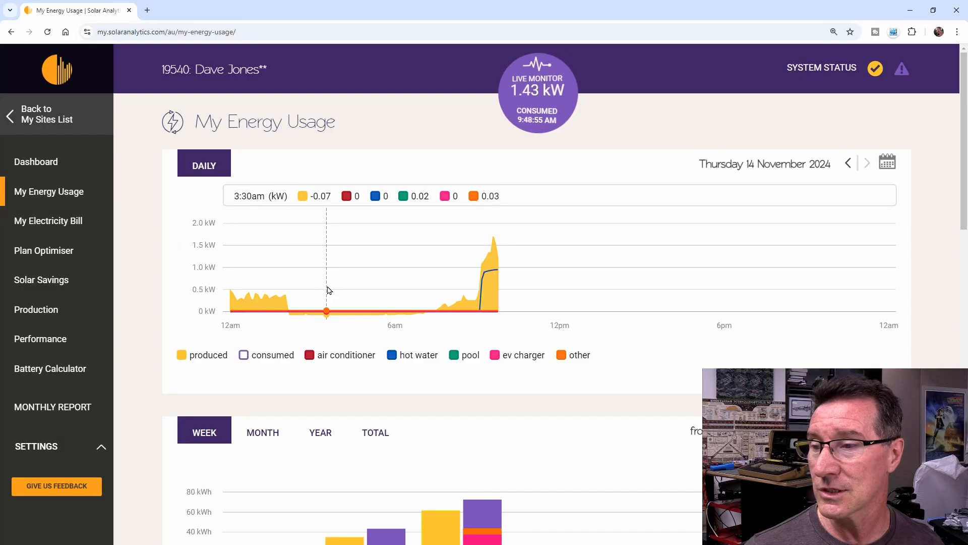
Step: Turn the consumed series back on for the 14 November daily chart
{"action": "left_click", "coordinate": [244, 355]}
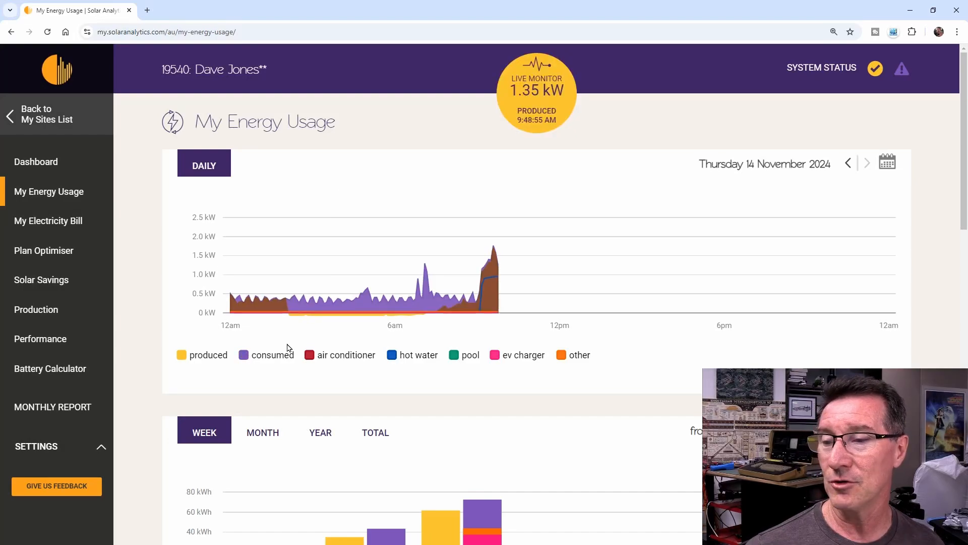
{"action": "mouse_move", "coordinate": [371, 287]}
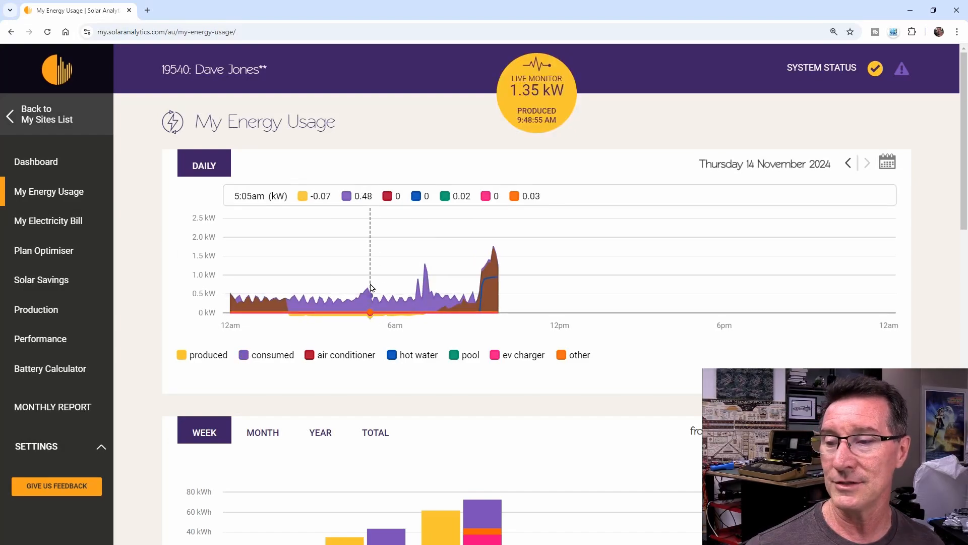
{"action": "mouse_move", "coordinate": [353, 302]}
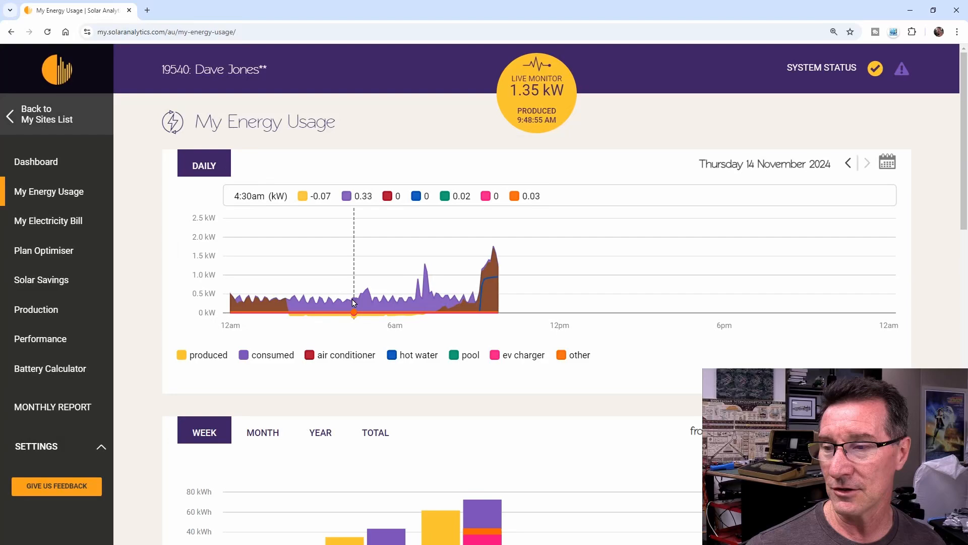
{"action": "mouse_move", "coordinate": [316, 304]}
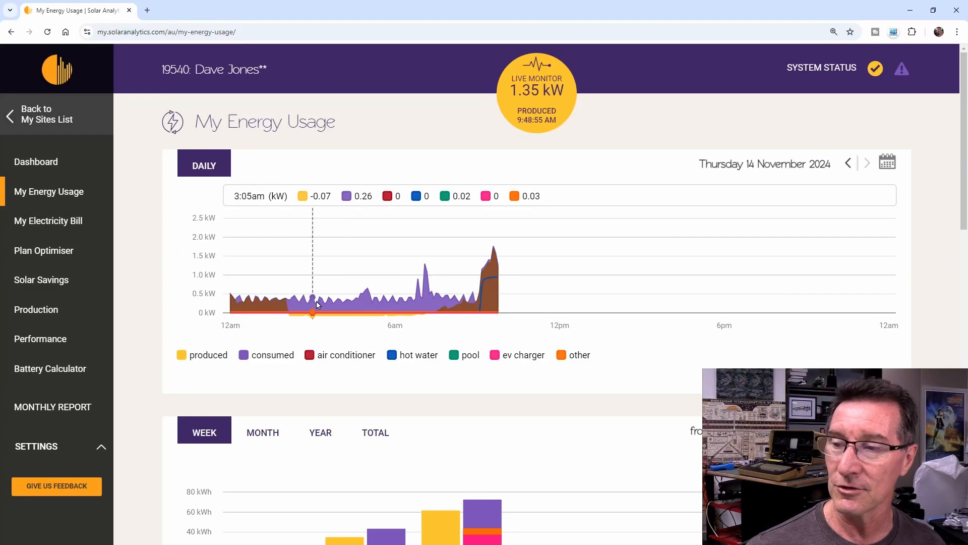
{"action": "mouse_move", "coordinate": [292, 295]}
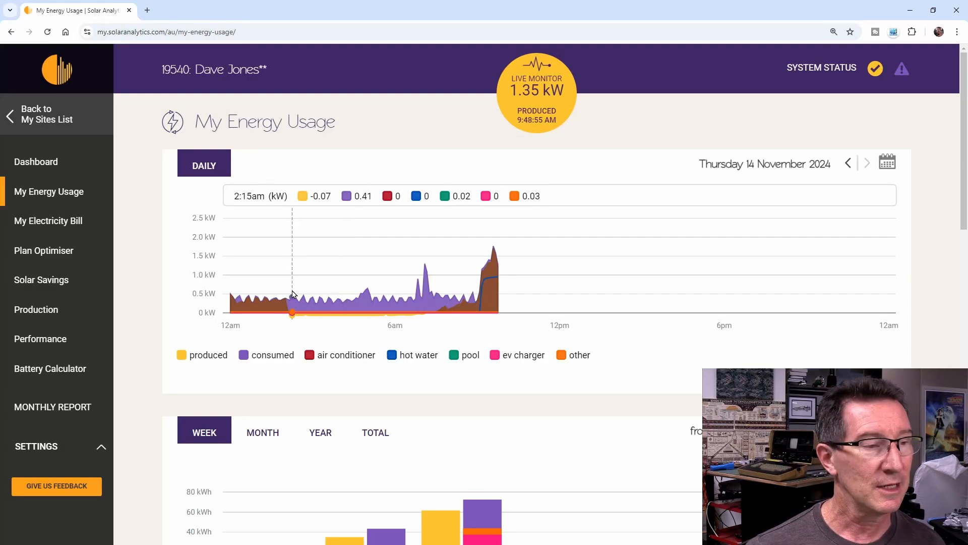
{"action": "mouse_move", "coordinate": [320, 295]}
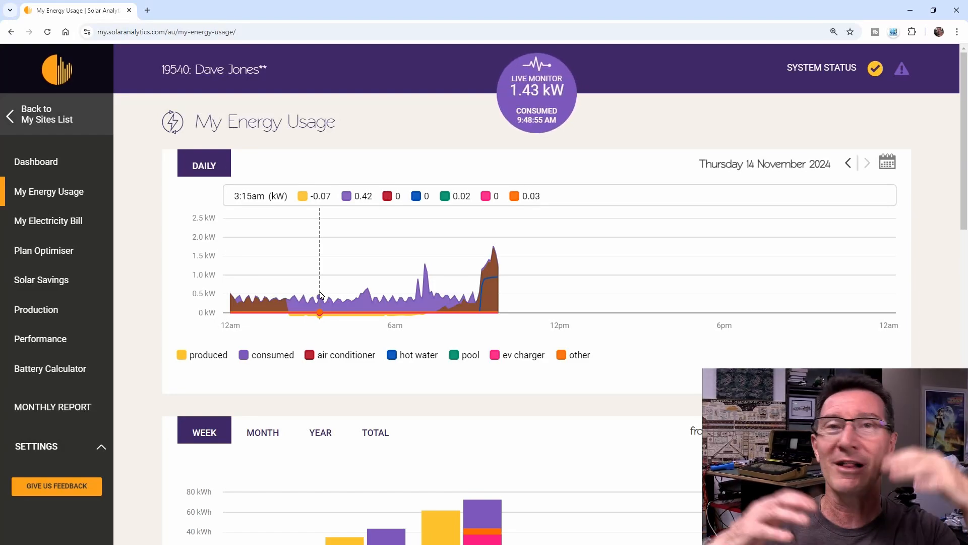
{"action": "mouse_move", "coordinate": [366, 295]}
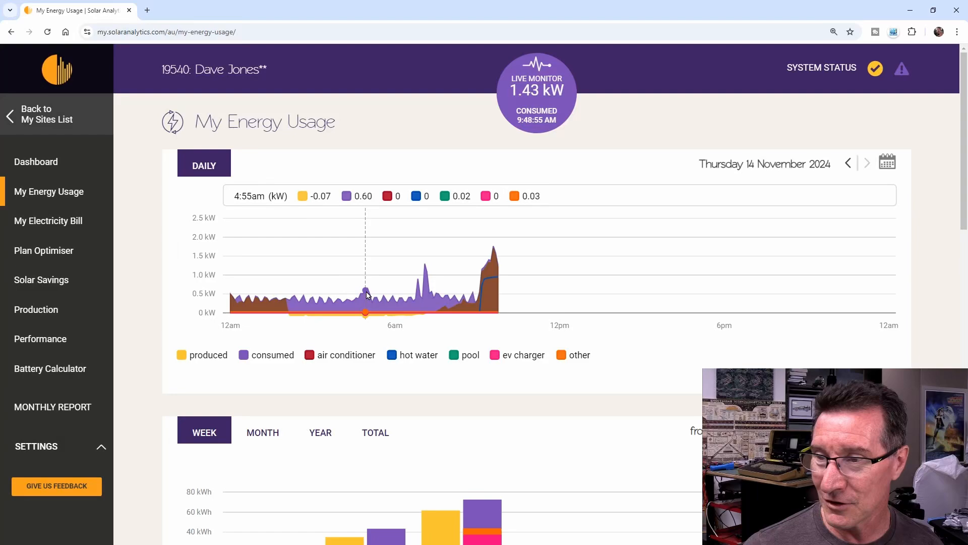
{"action": "mouse_move", "coordinate": [364, 272]}
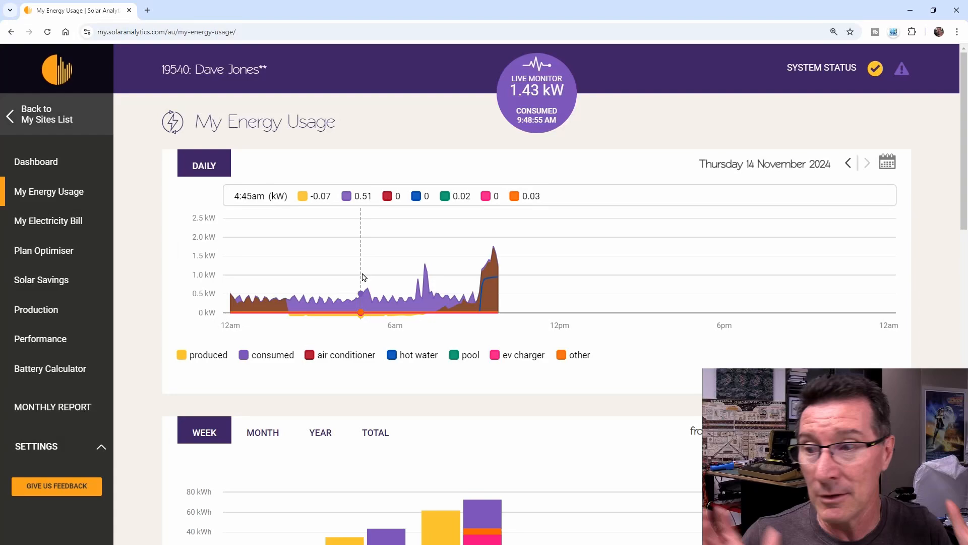
{"action": "mouse_move", "coordinate": [364, 291]}
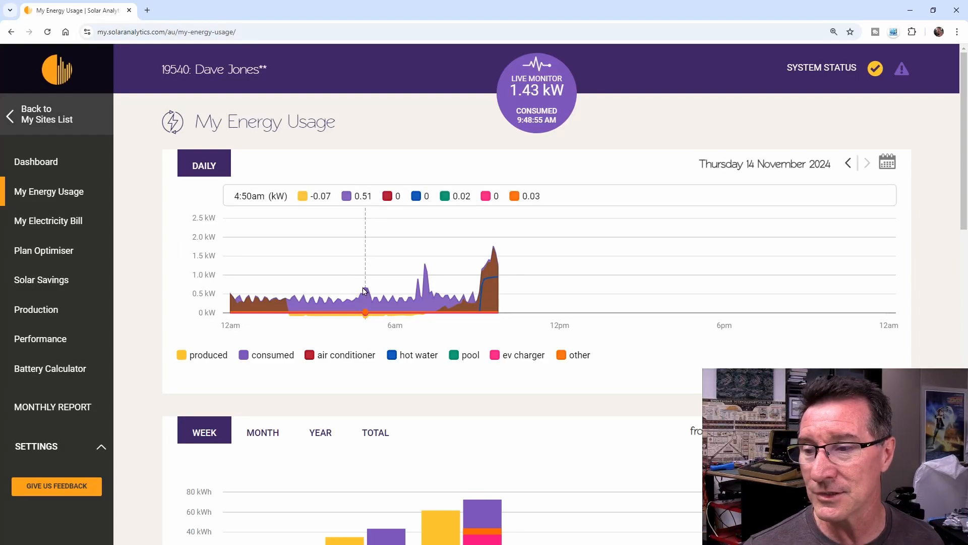
{"action": "mouse_move", "coordinate": [367, 269]}
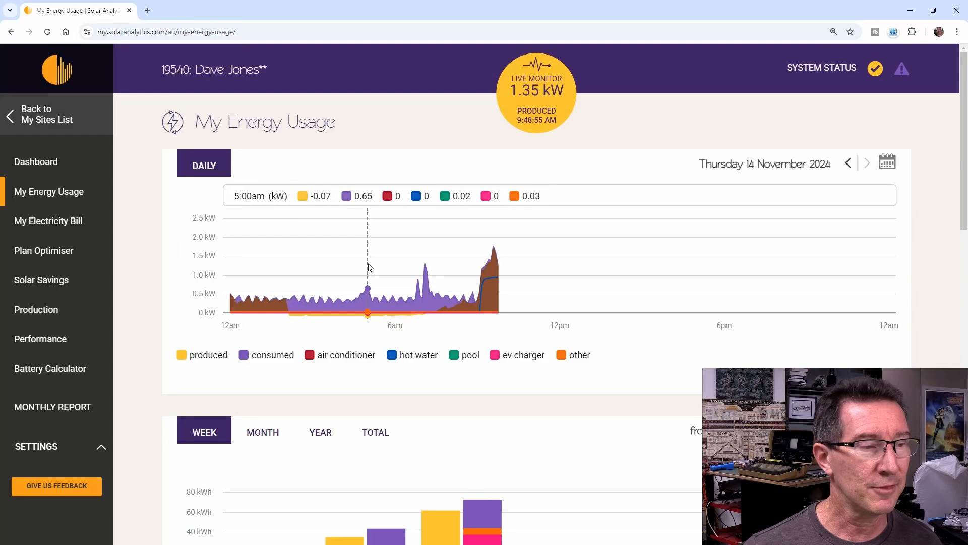
{"action": "mouse_move", "coordinate": [366, 268]}
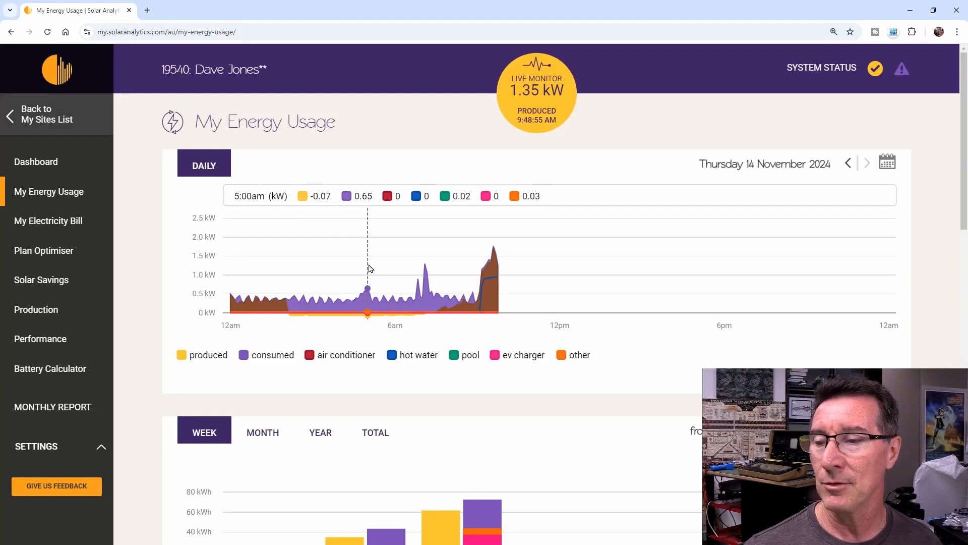
{"action": "mouse_move", "coordinate": [254, 278]}
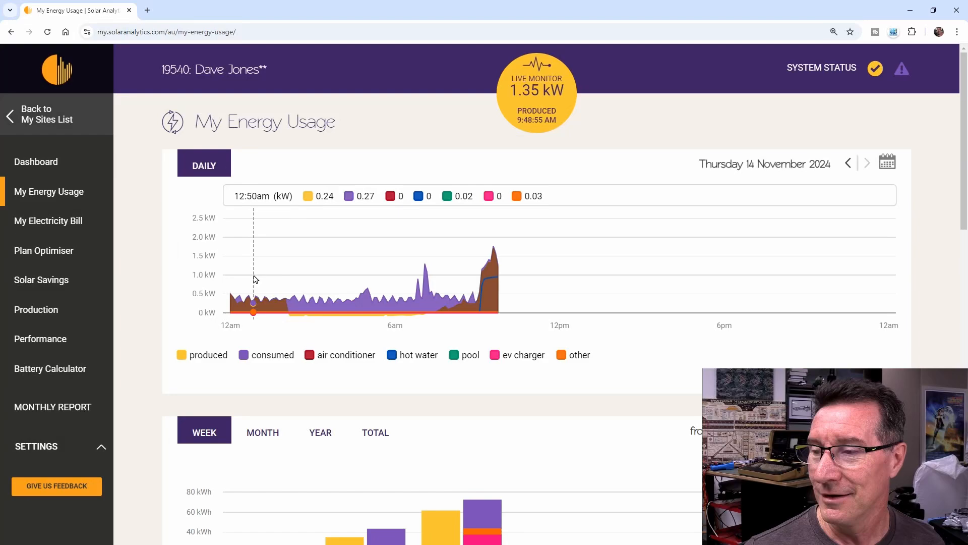
Step: Step back to the Wednesday 13 November daily chart
{"action": "left_click", "coordinate": [849, 162]}
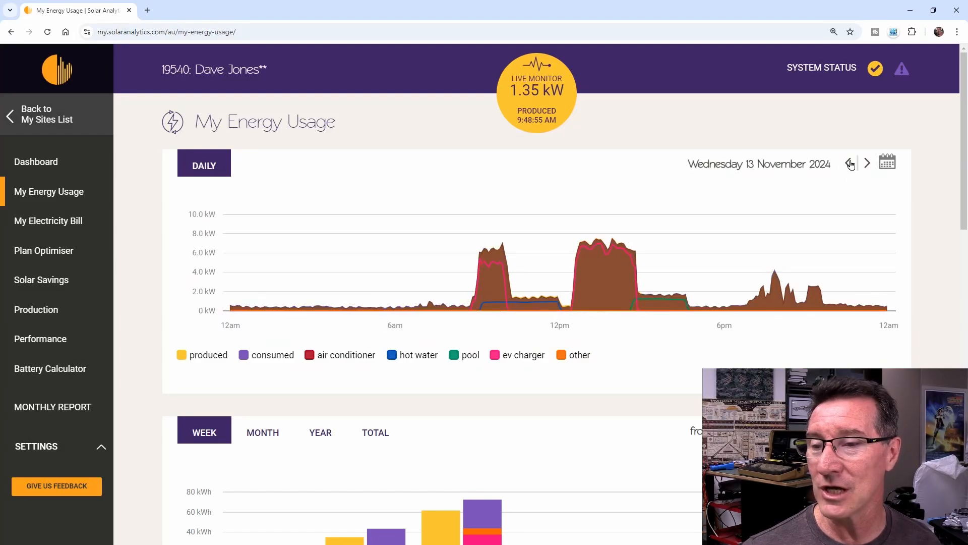
{"action": "mouse_move", "coordinate": [259, 360]}
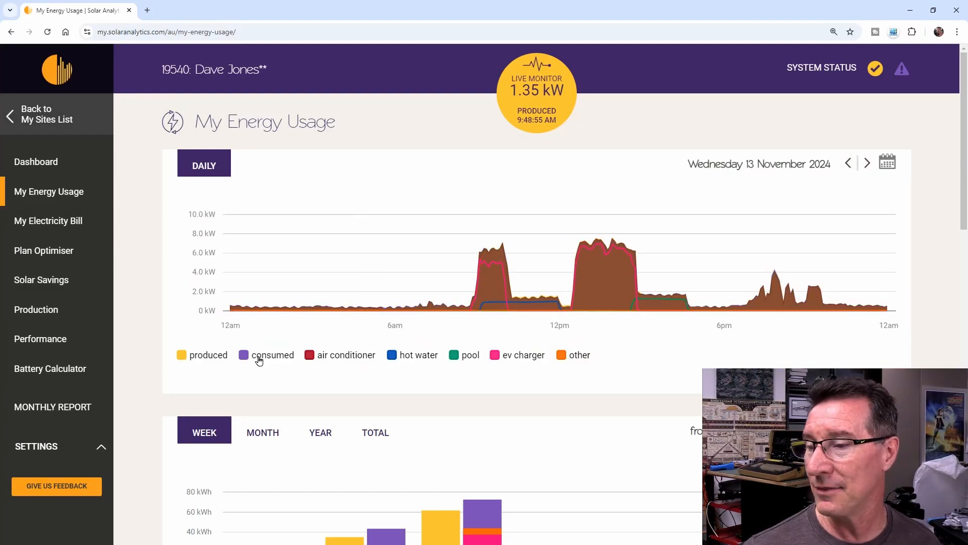
{"action": "mouse_move", "coordinate": [641, 230]}
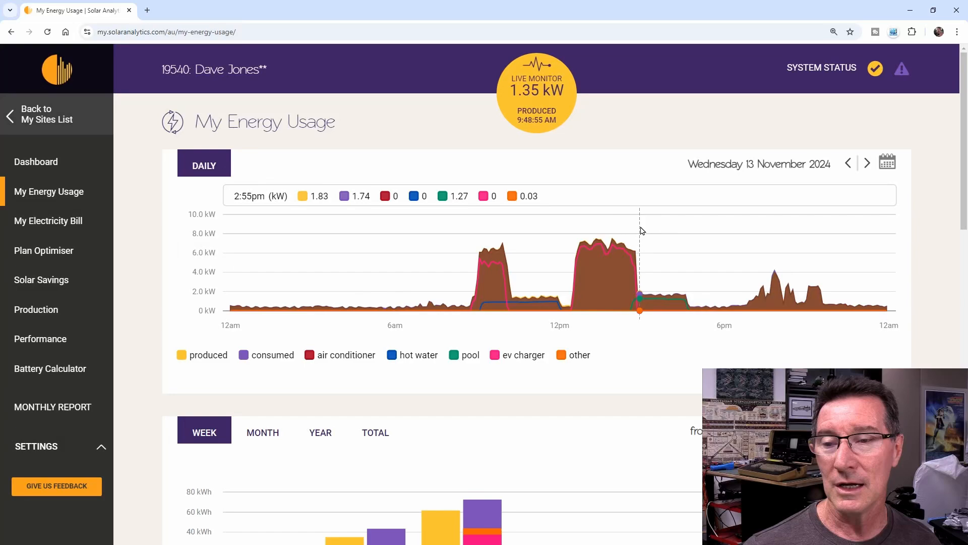
{"action": "mouse_move", "coordinate": [600, 252]}
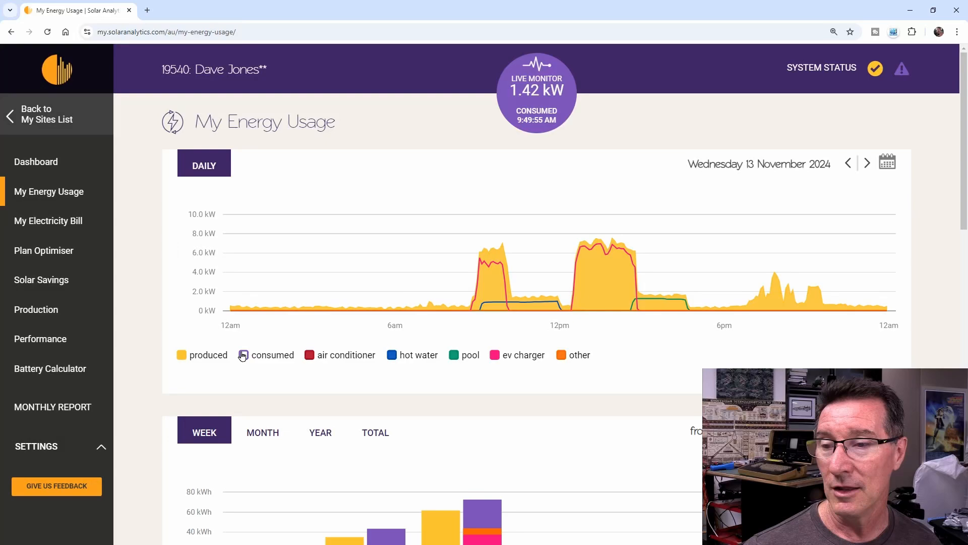
{"action": "left_click", "coordinate": [243, 355]}
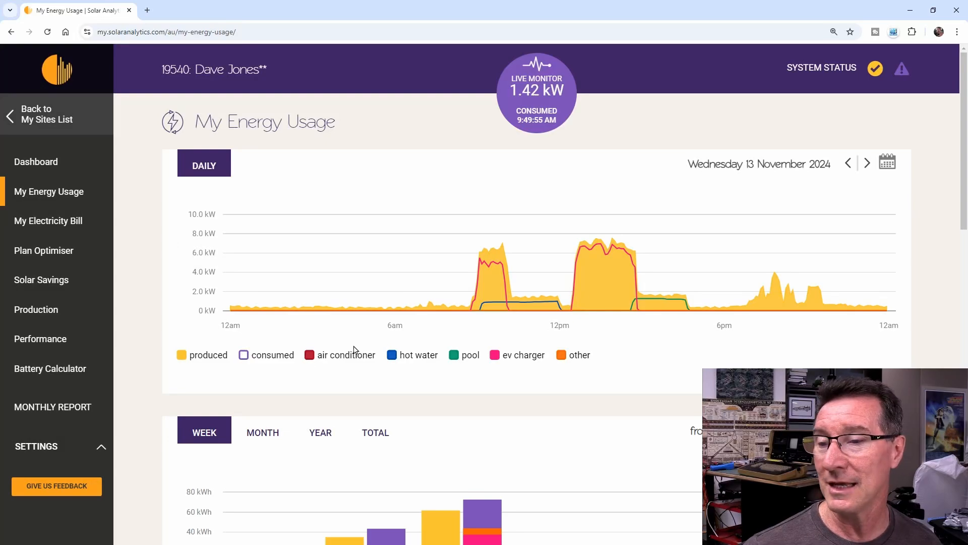
{"action": "mouse_move", "coordinate": [602, 244]}
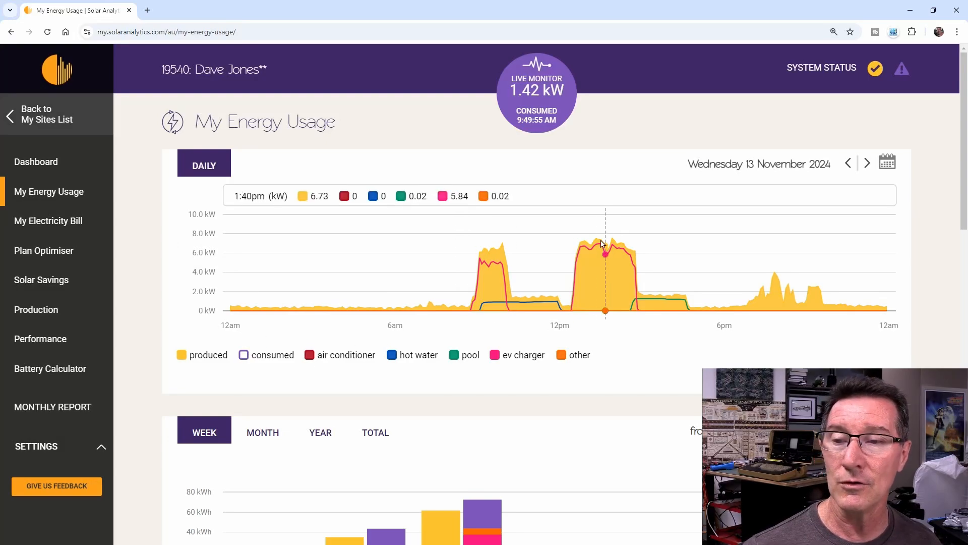
{"action": "mouse_move", "coordinate": [593, 240]}
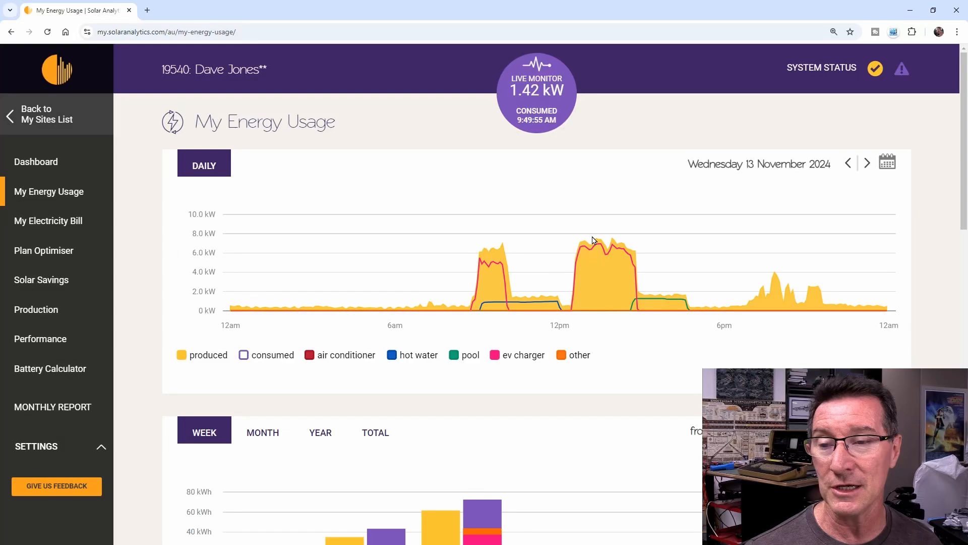
{"action": "mouse_move", "coordinate": [589, 246]}
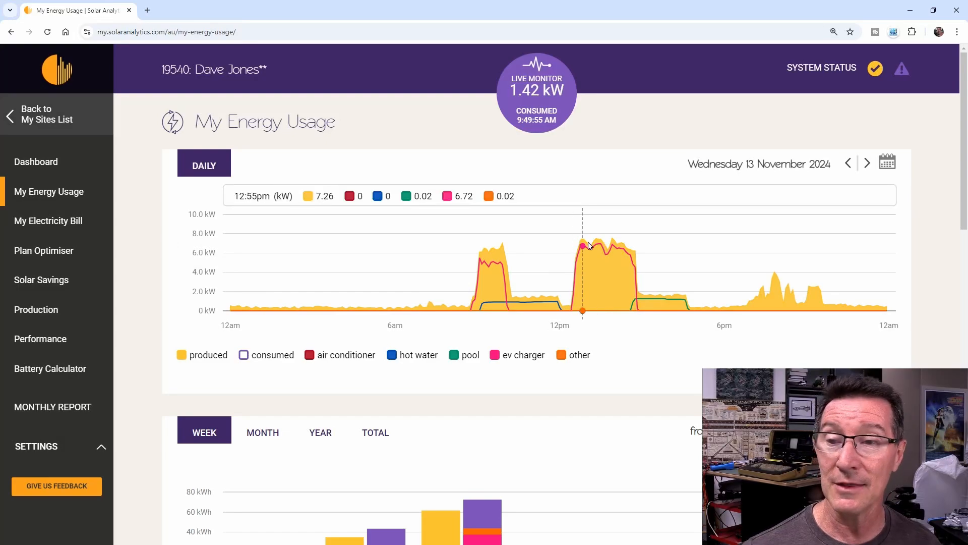
{"action": "mouse_move", "coordinate": [520, 299]}
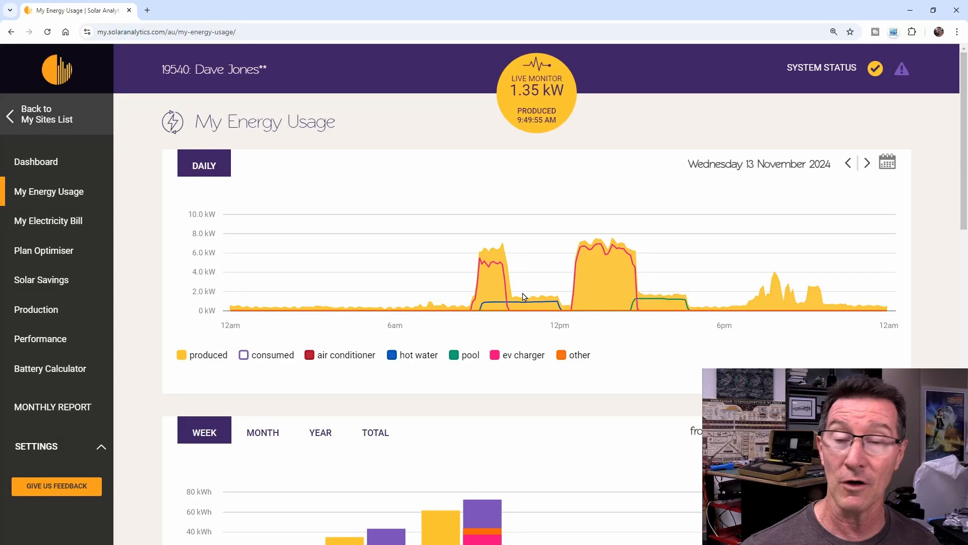
{"action": "mouse_move", "coordinate": [524, 290]}
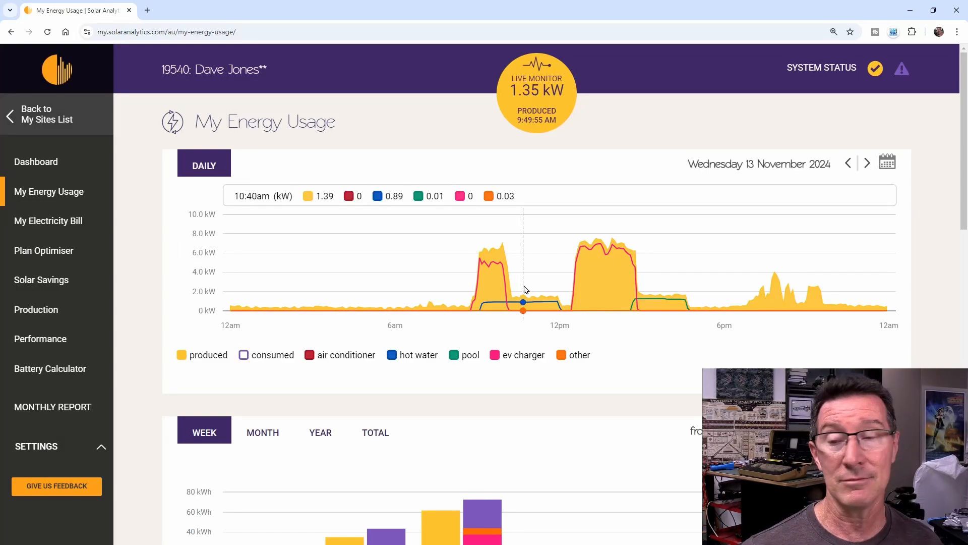
{"action": "mouse_move", "coordinate": [535, 293]}
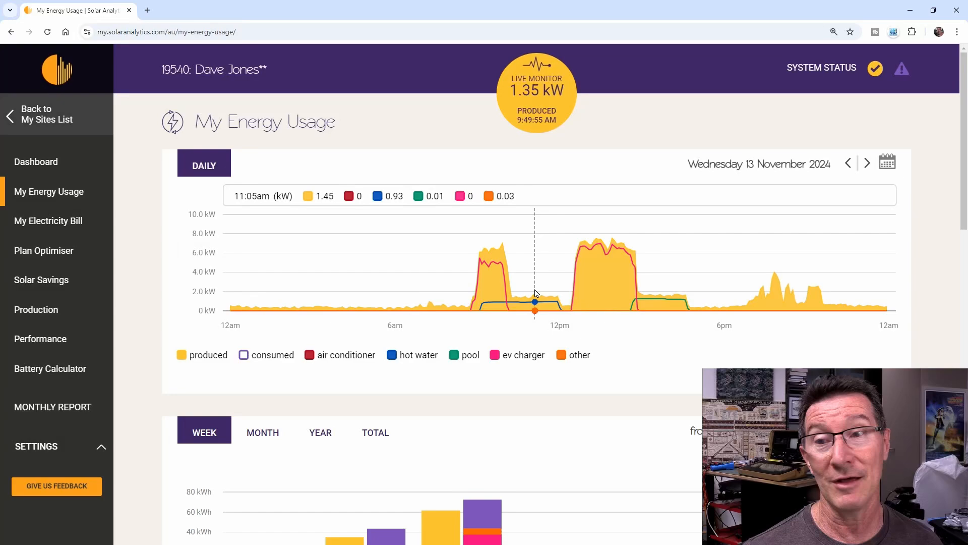
{"action": "mouse_move", "coordinate": [521, 291]}
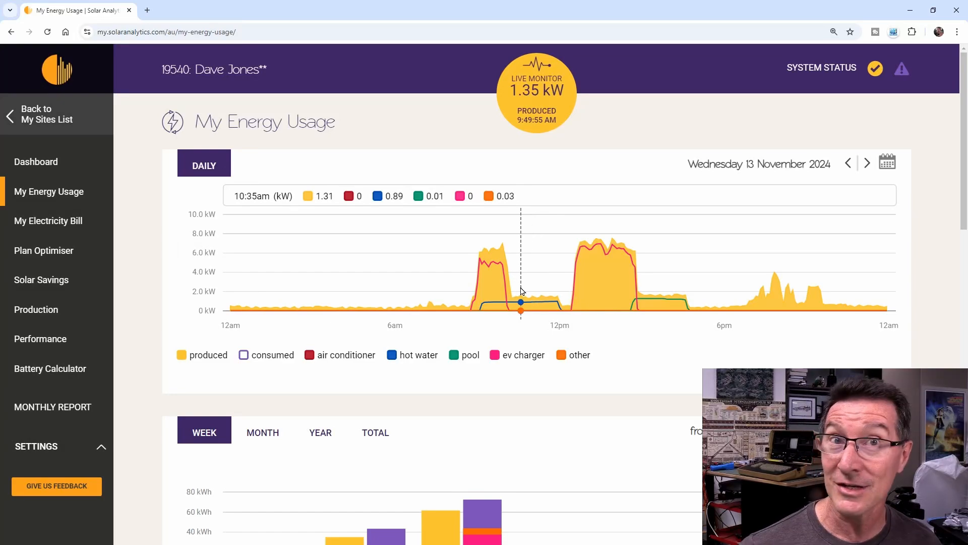
{"action": "mouse_move", "coordinate": [568, 294]}
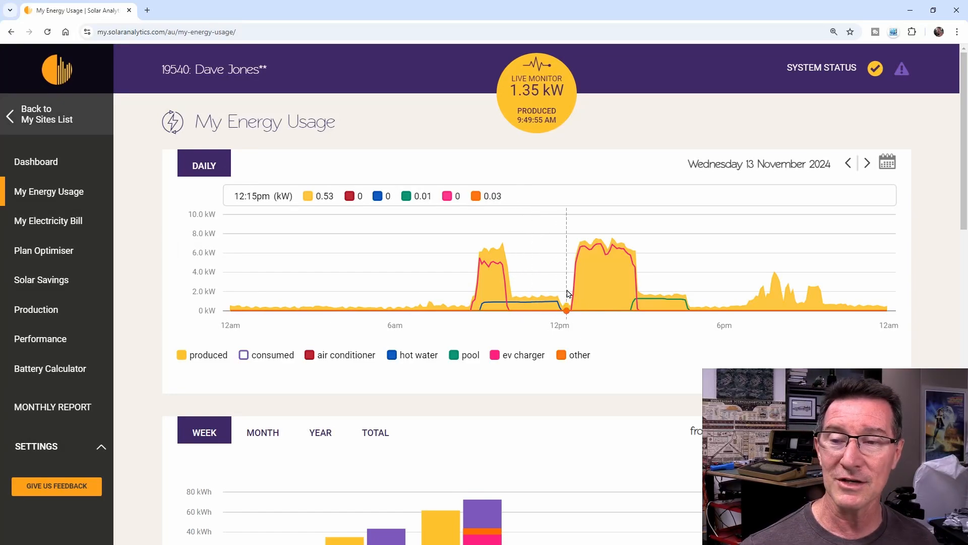
{"action": "mouse_move", "coordinate": [586, 259]}
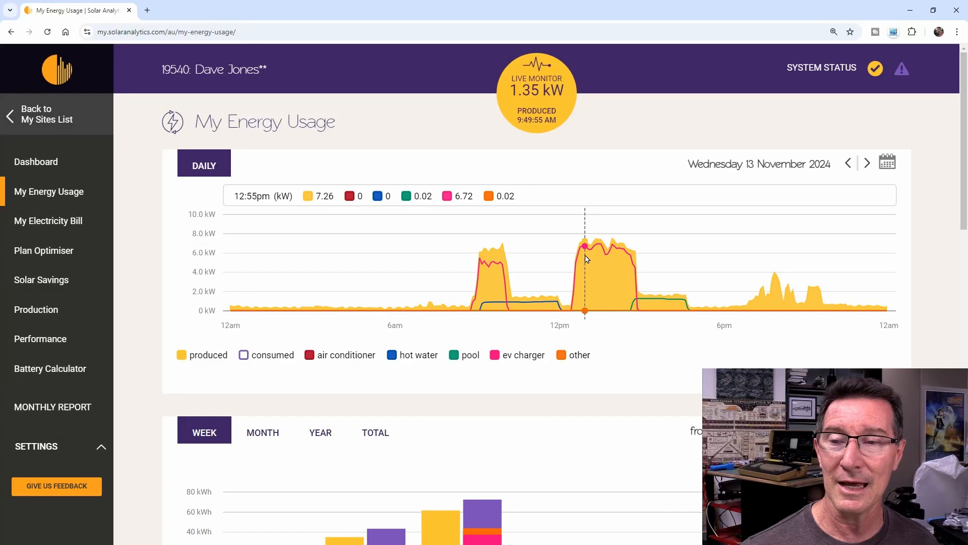
{"action": "mouse_move", "coordinate": [646, 260]}
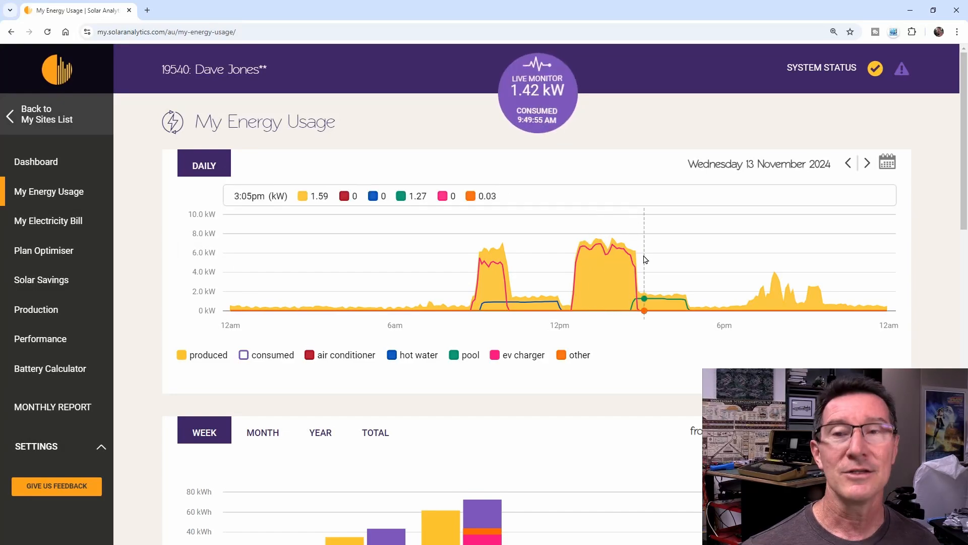
{"action": "mouse_move", "coordinate": [589, 252]}
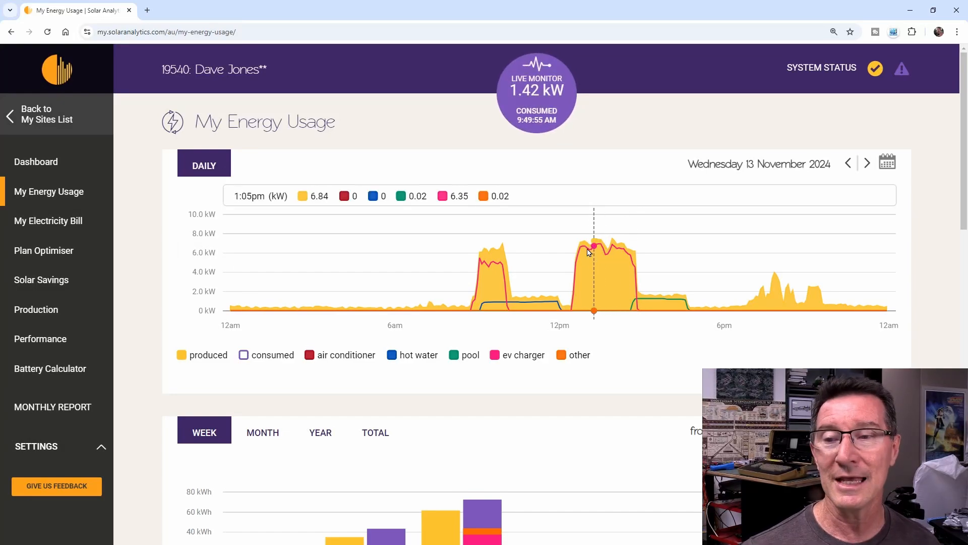
{"action": "mouse_move", "coordinate": [508, 287]}
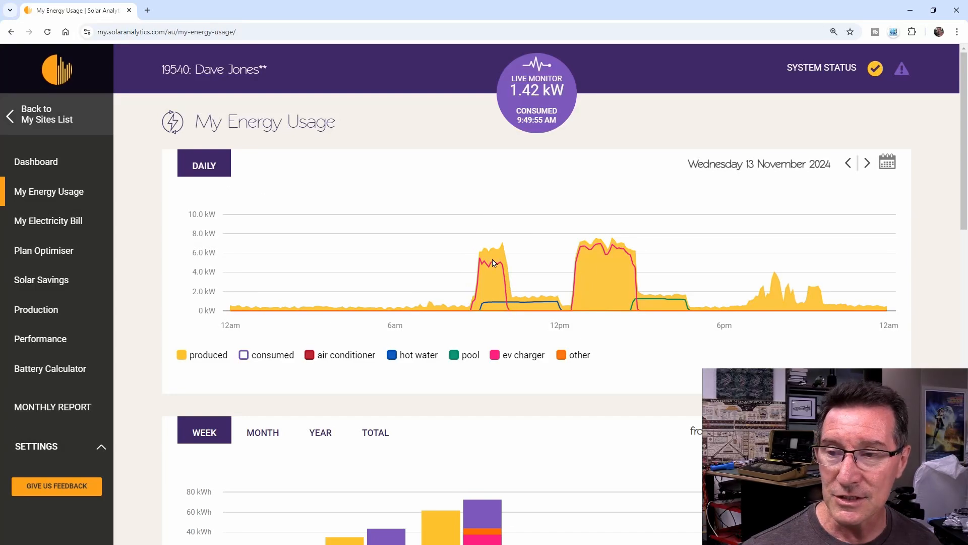
{"action": "mouse_move", "coordinate": [494, 255]}
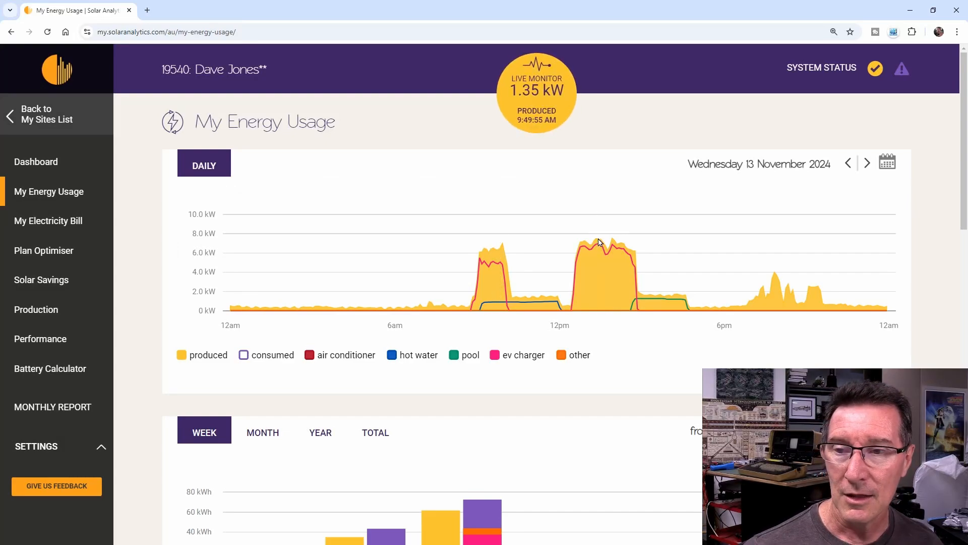
{"action": "mouse_move", "coordinate": [598, 243]}
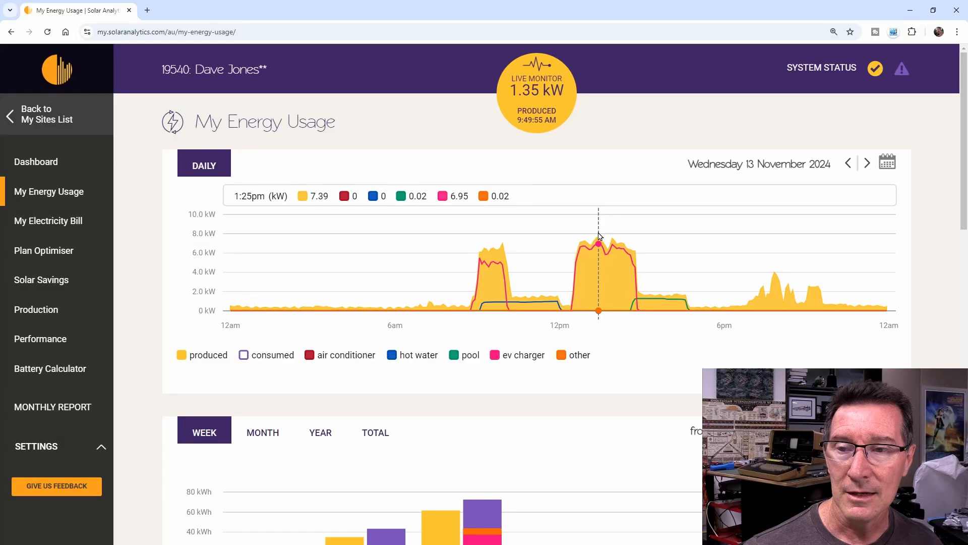
{"action": "mouse_move", "coordinate": [496, 245]}
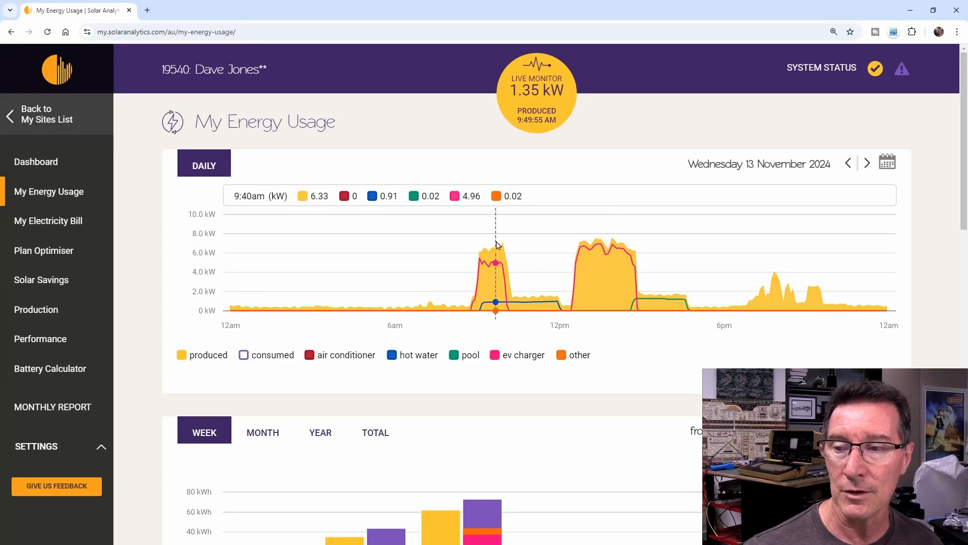
{"action": "mouse_move", "coordinate": [494, 243]}
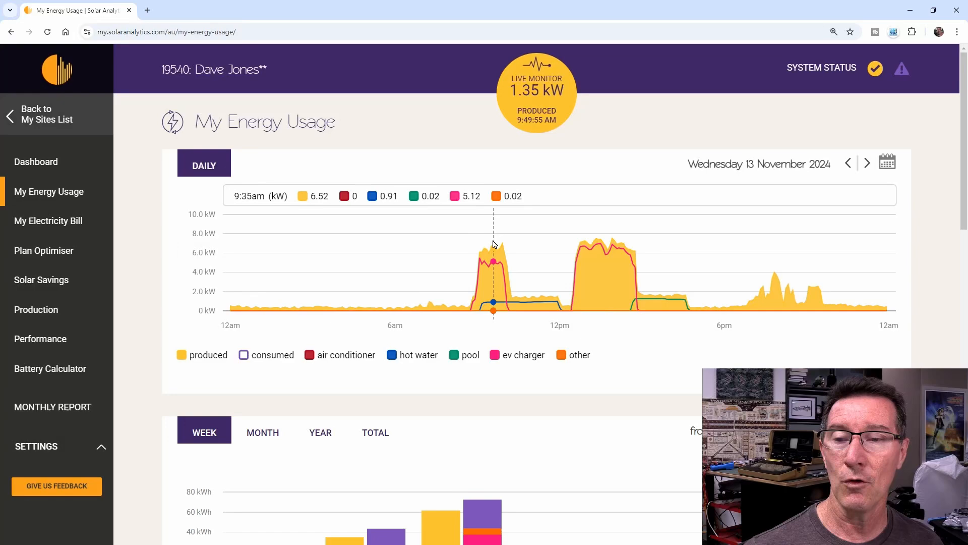
{"action": "mouse_move", "coordinate": [416, 278]}
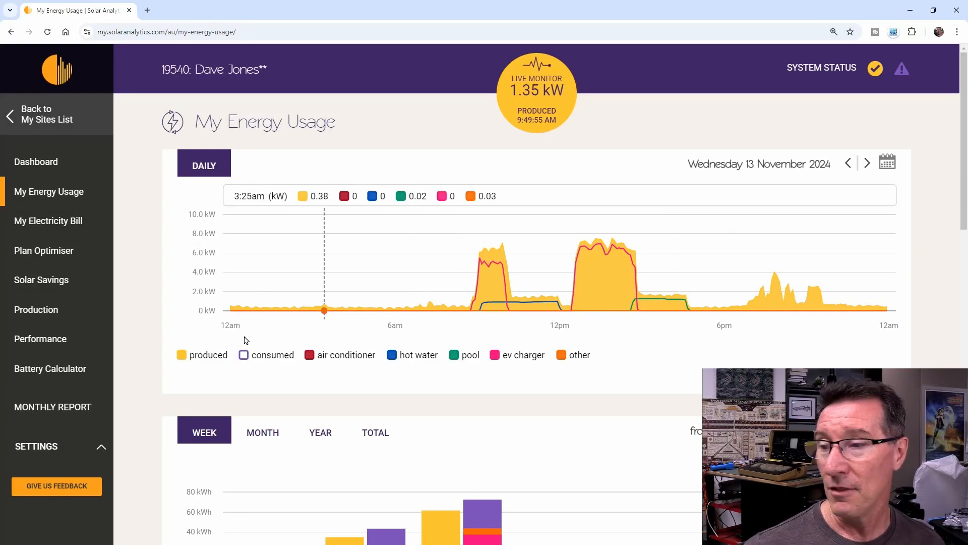
Step: Move to Tuesday 12 November, toggling produced and consumed off and back on
{"action": "left_click", "coordinate": [244, 355]}
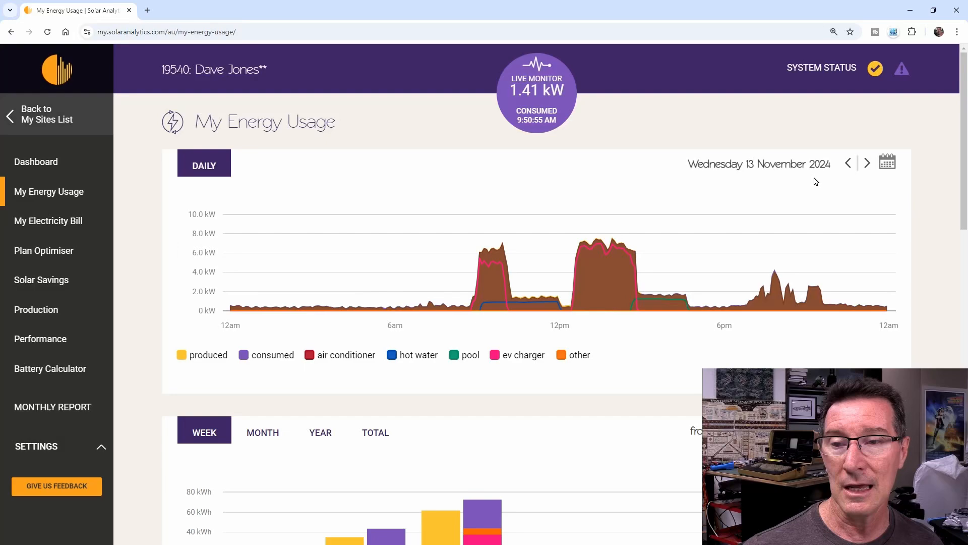
{"action": "left_click", "coordinate": [848, 163]}
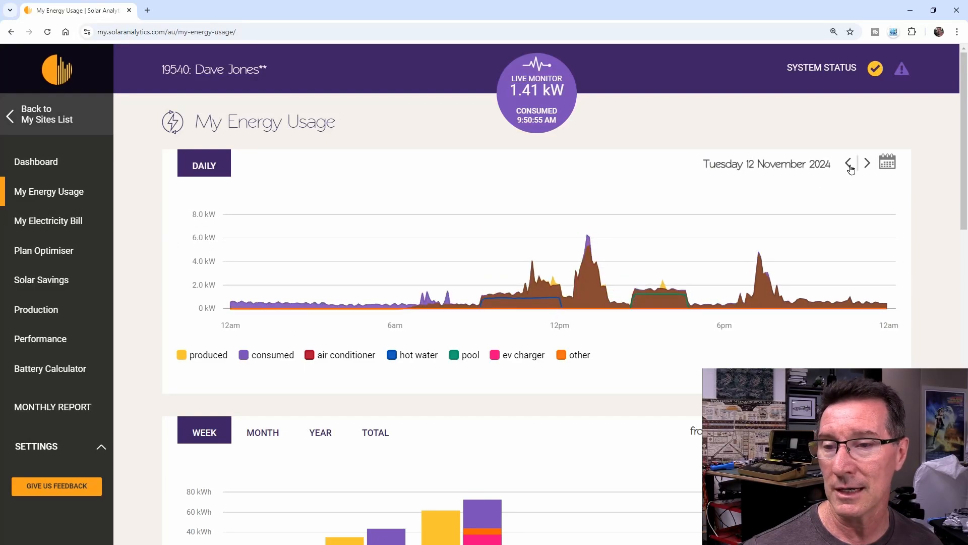
{"action": "mouse_move", "coordinate": [511, 277]}
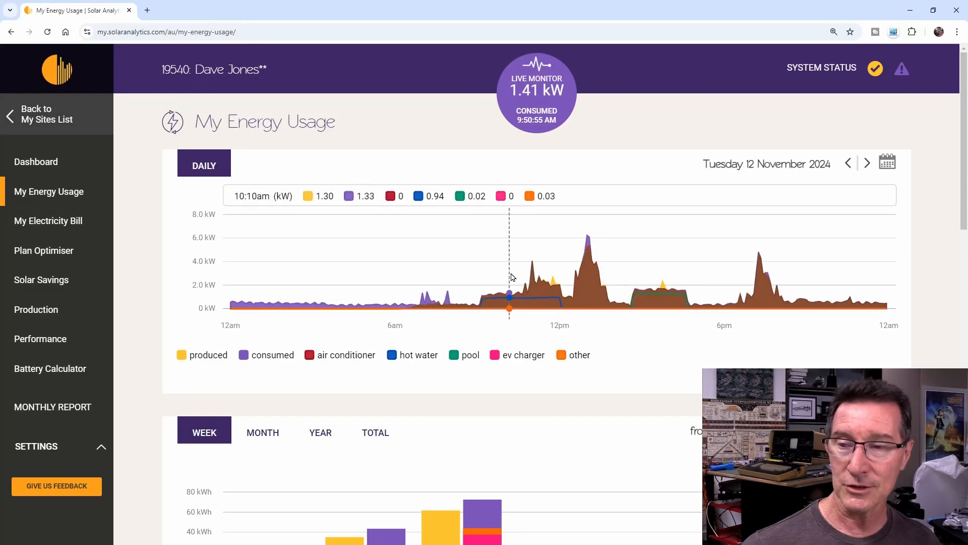
{"action": "mouse_move", "coordinate": [589, 231]}
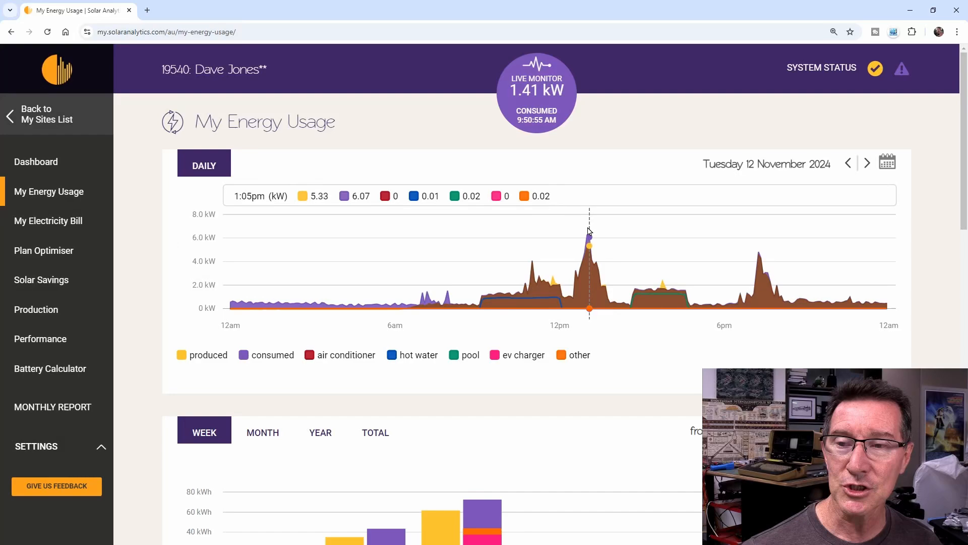
{"action": "left_click", "coordinate": [181, 355]}
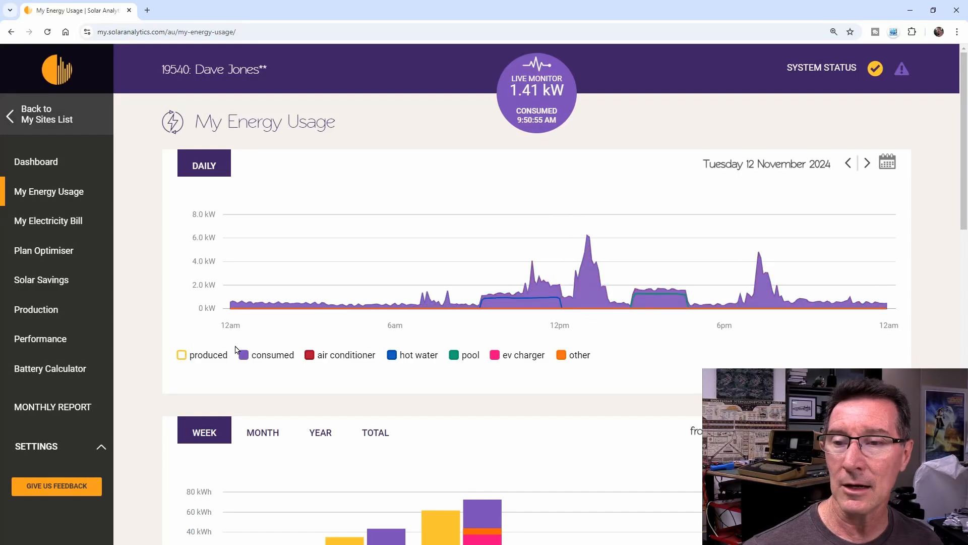
{"action": "left_click", "coordinate": [243, 355]}
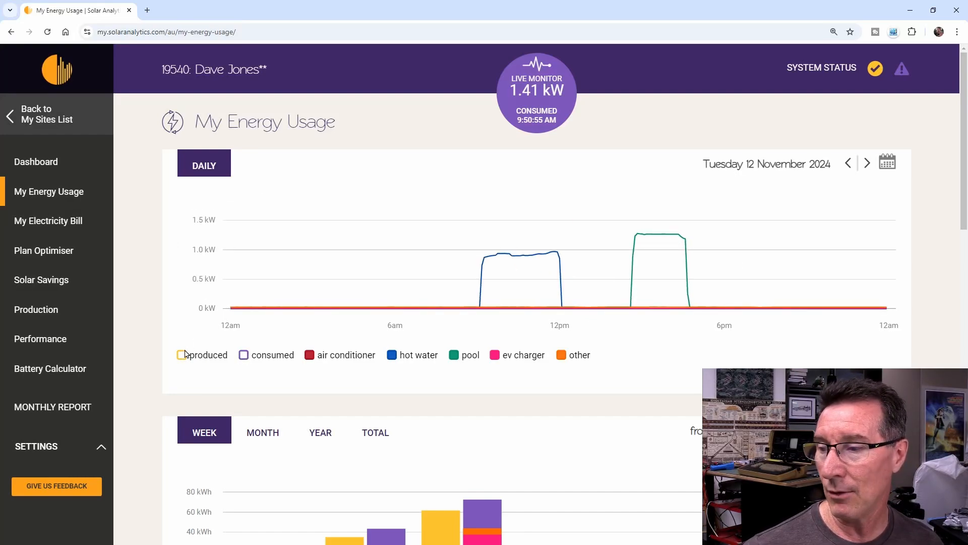
{"action": "left_click", "coordinate": [182, 355]}
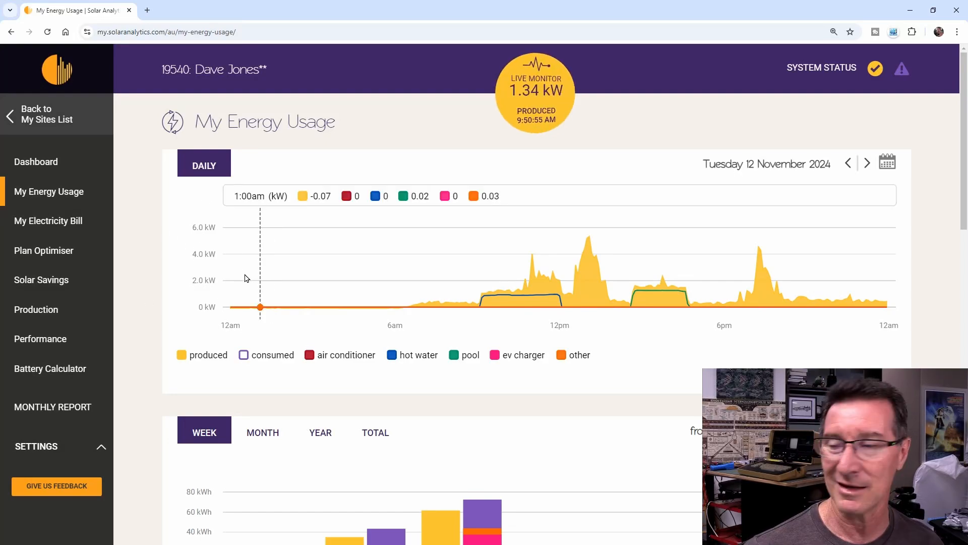
{"action": "mouse_move", "coordinate": [468, 254]}
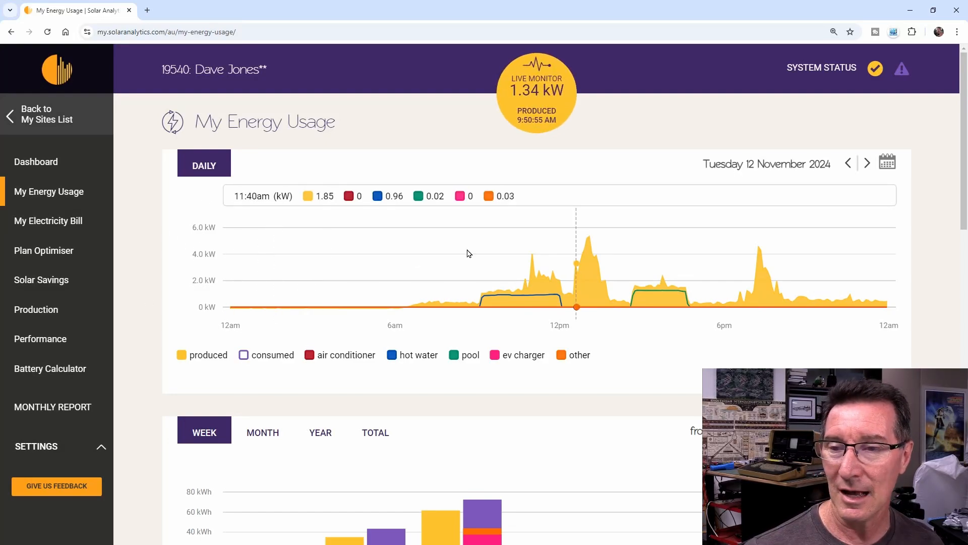
{"action": "left_click", "coordinate": [244, 355]}
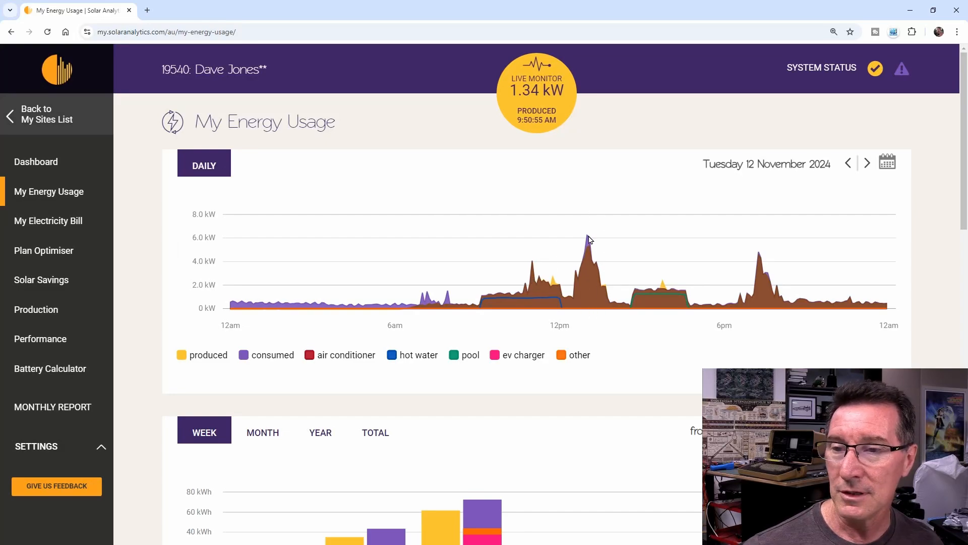
{"action": "mouse_move", "coordinate": [587, 250]}
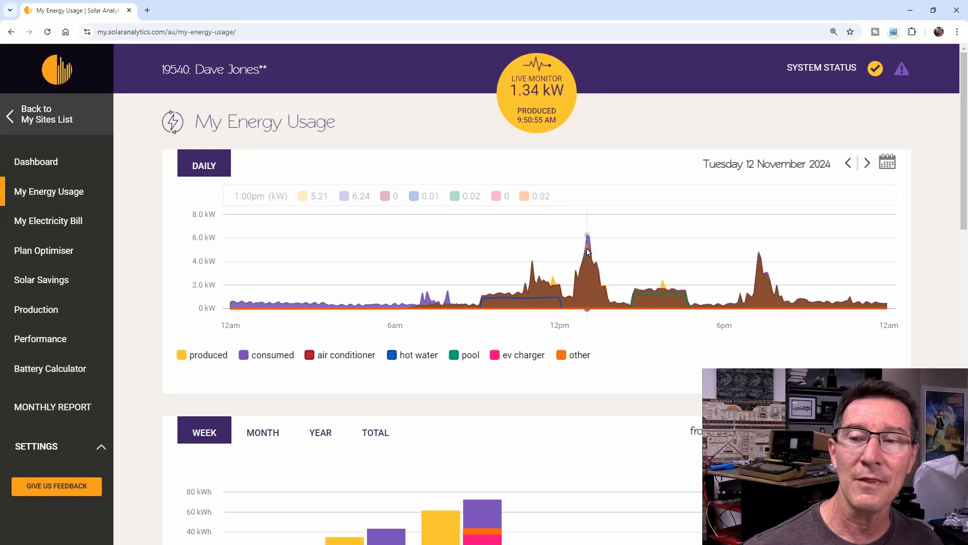
{"action": "mouse_move", "coordinate": [590, 235]}
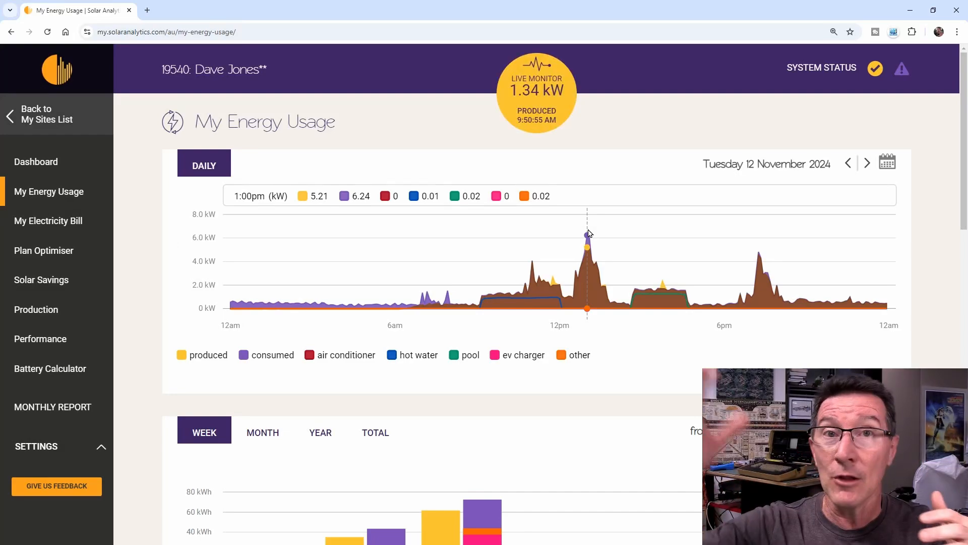
{"action": "mouse_move", "coordinate": [528, 282]}
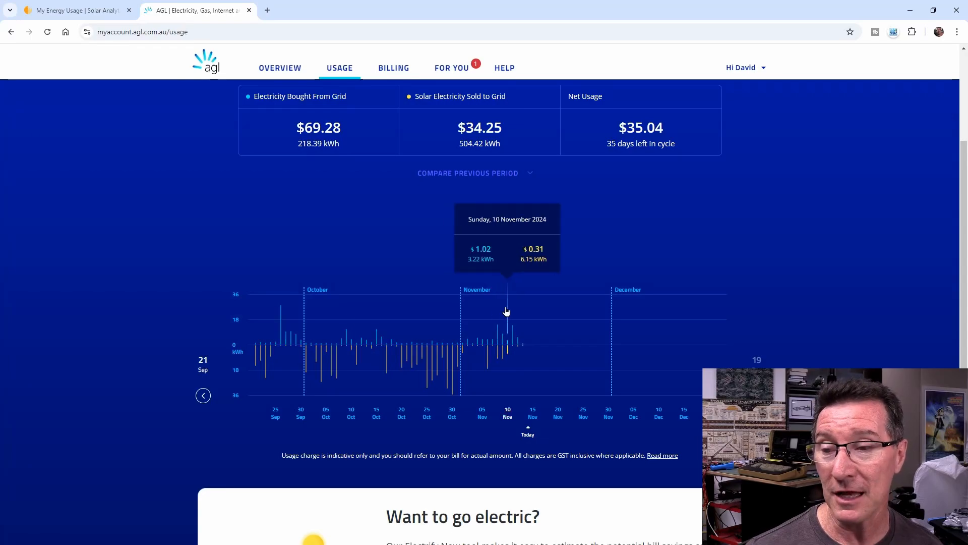
{"action": "mouse_move", "coordinate": [497, 333]}
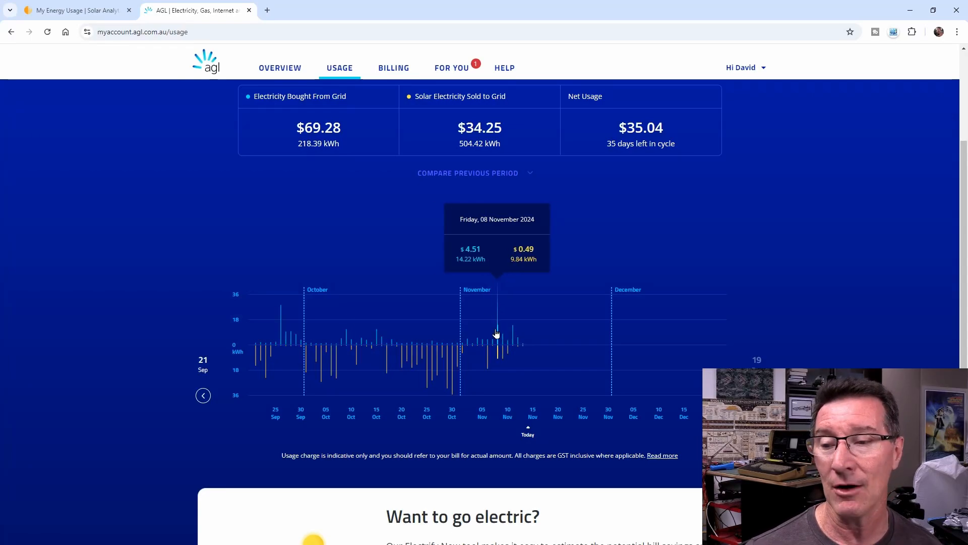
{"action": "mouse_move", "coordinate": [382, 327]}
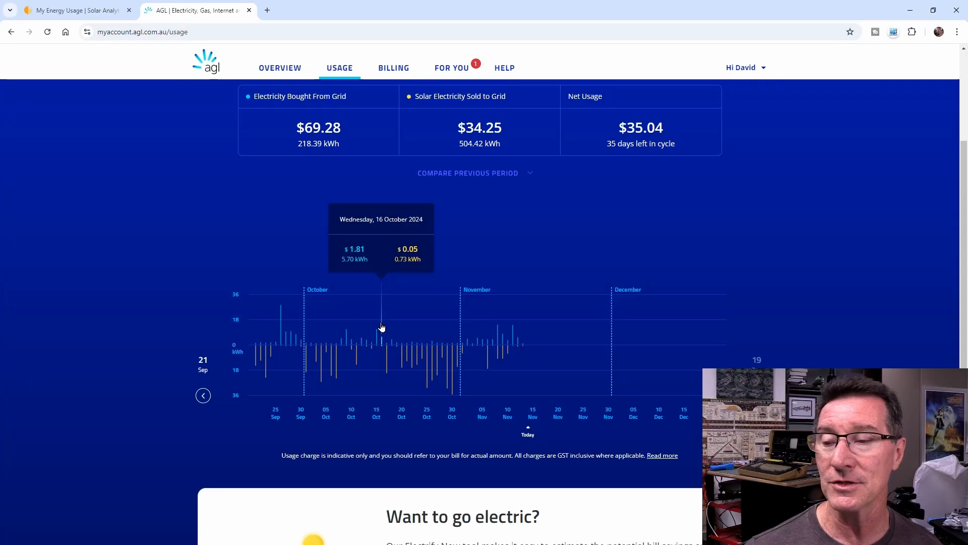
{"action": "mouse_move", "coordinate": [447, 330]}
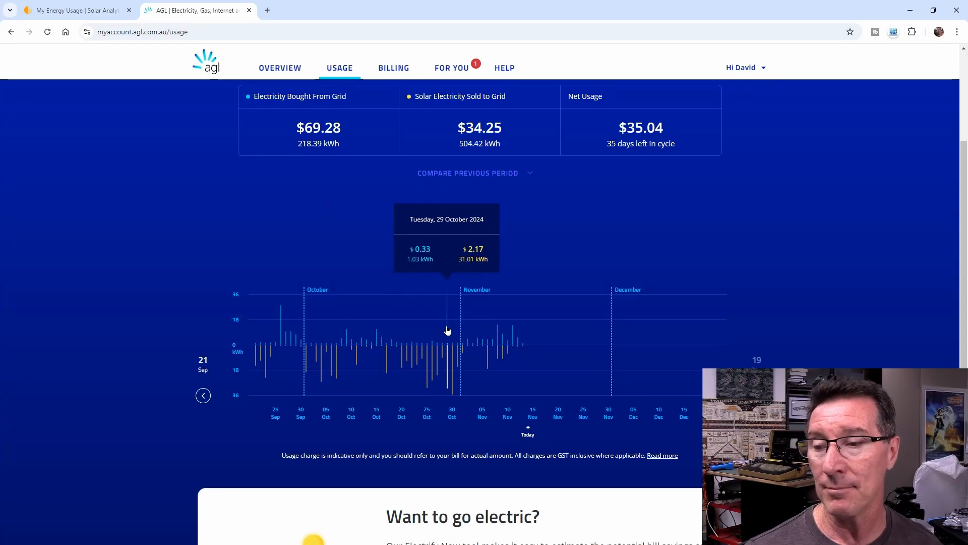
{"action": "mouse_move", "coordinate": [424, 330]}
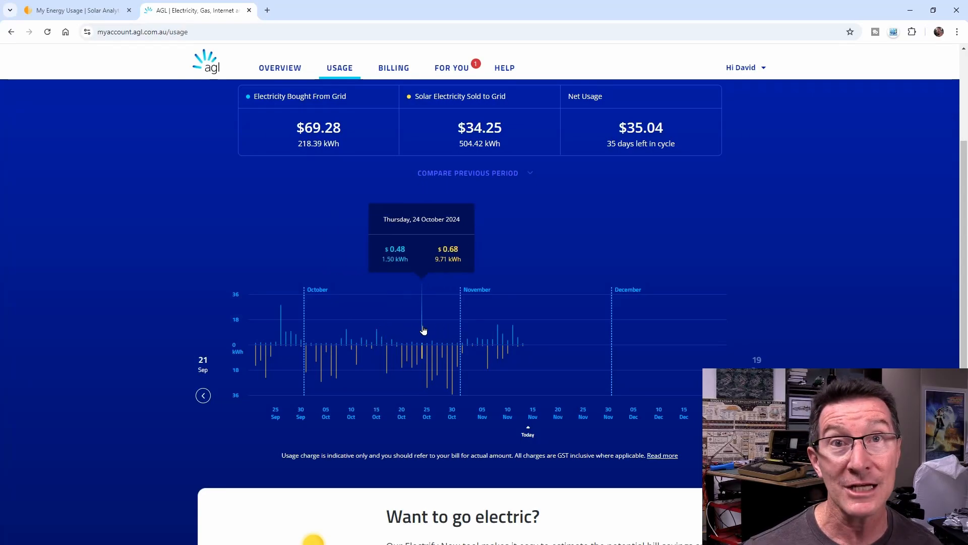
{"action": "mouse_move", "coordinate": [406, 335]}
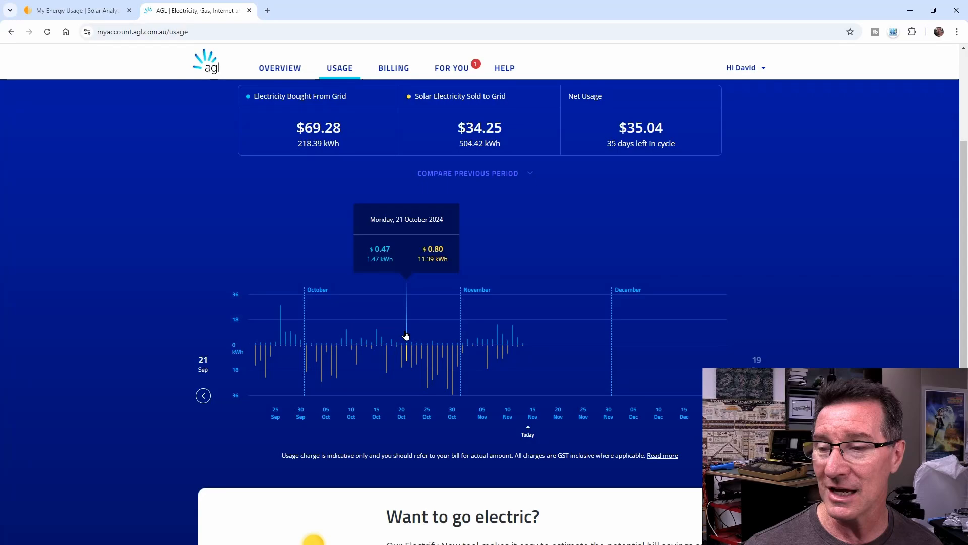
{"action": "mouse_move", "coordinate": [337, 336]}
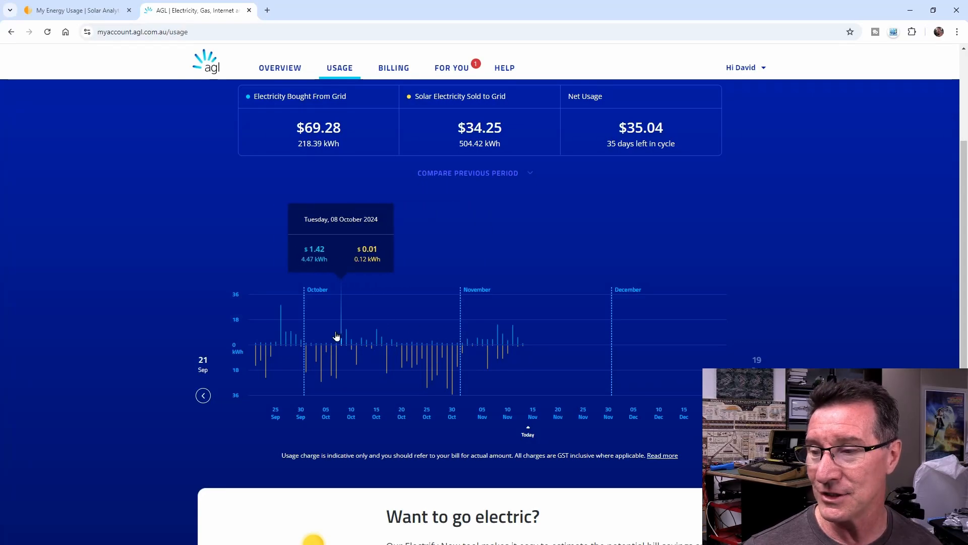
{"action": "mouse_move", "coordinate": [447, 331]}
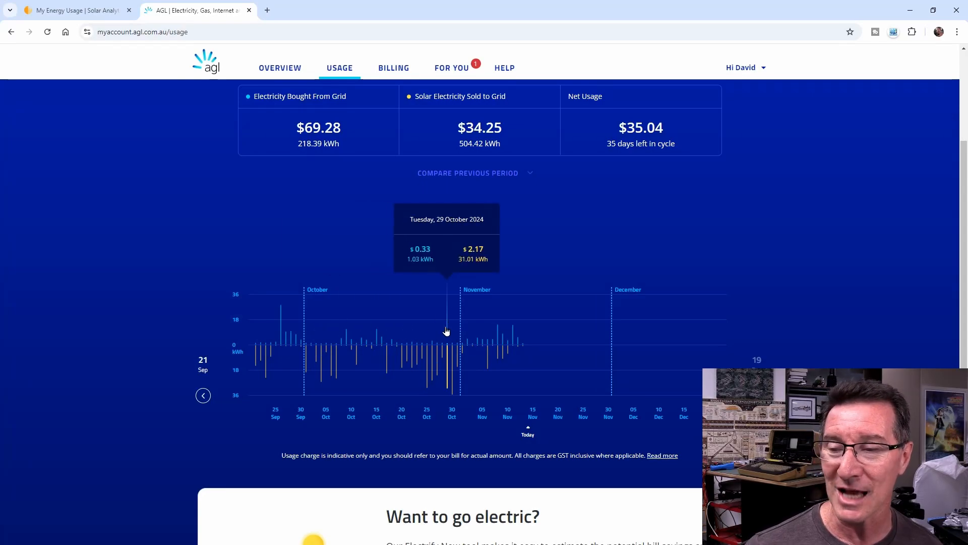
{"action": "mouse_move", "coordinate": [418, 329]}
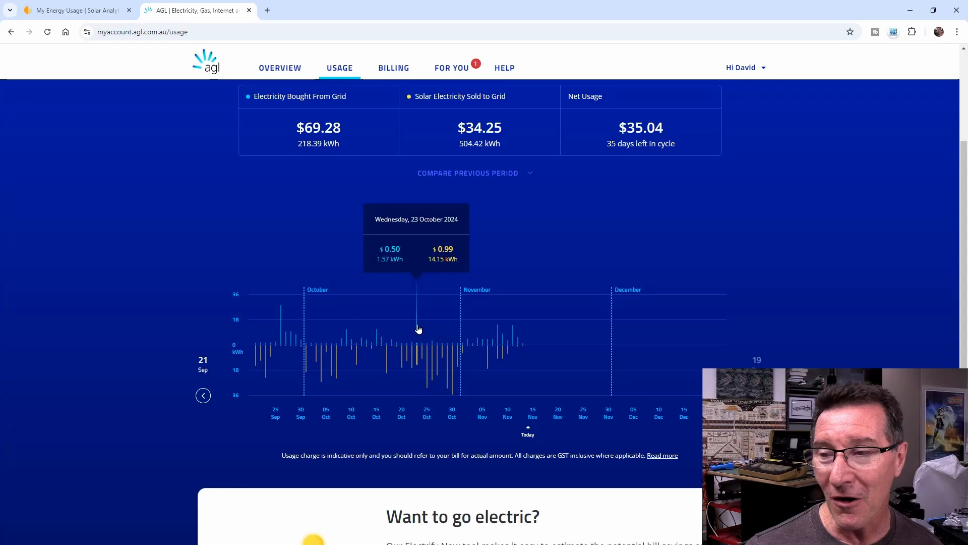
{"action": "mouse_move", "coordinate": [434, 330]}
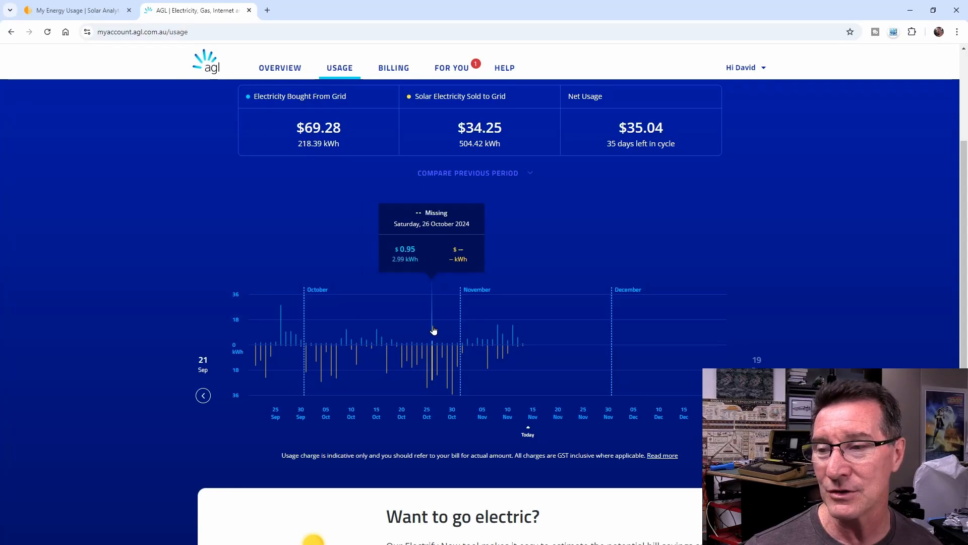
{"action": "mouse_move", "coordinate": [428, 329]}
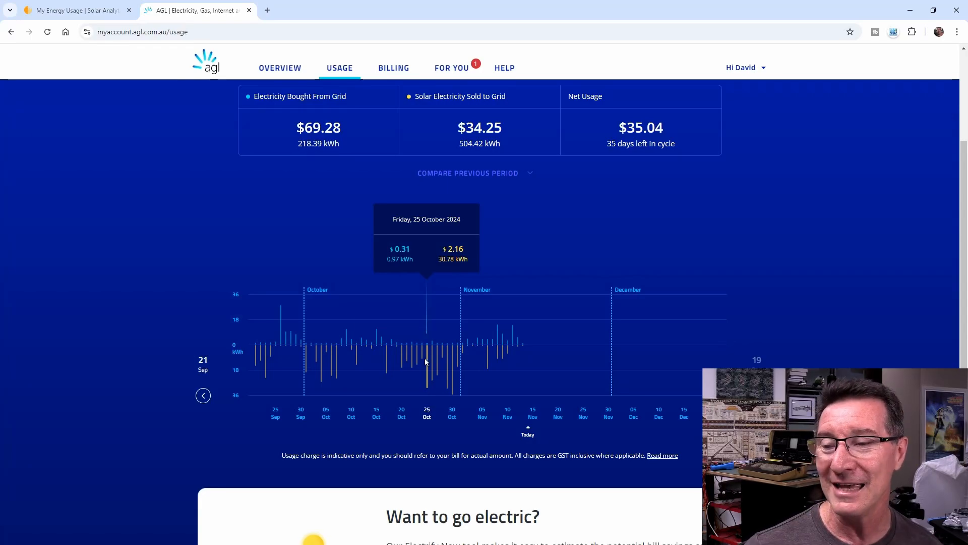
{"action": "mouse_move", "coordinate": [429, 341]}
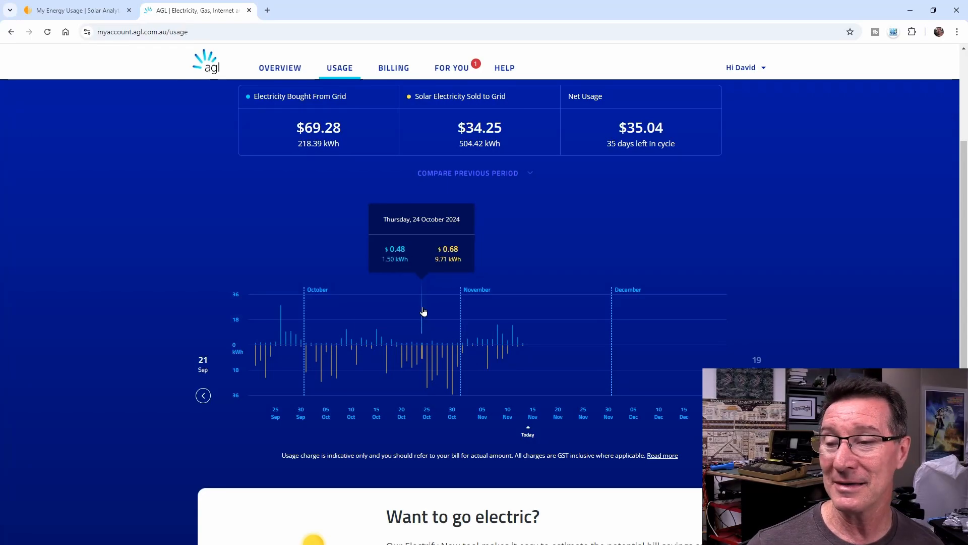
{"action": "mouse_move", "coordinate": [427, 310]}
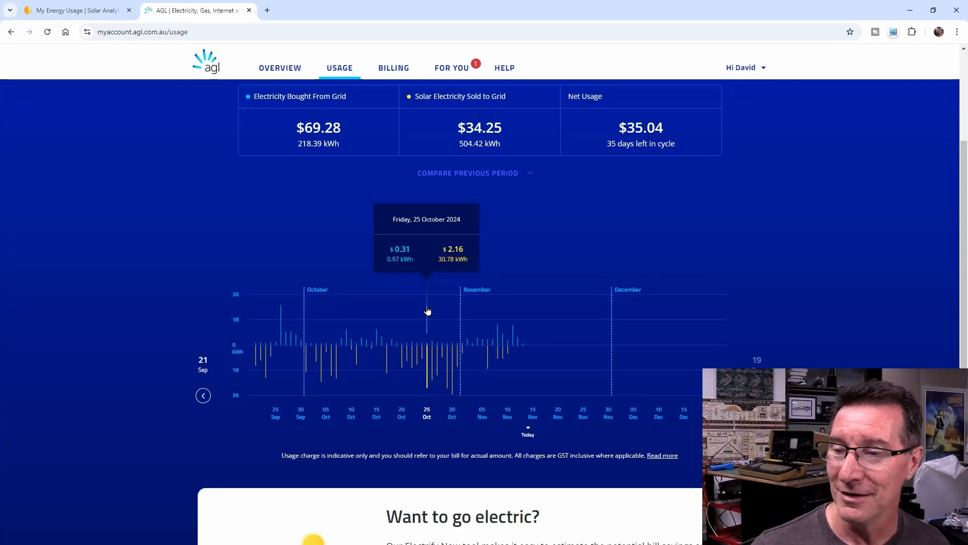
{"action": "mouse_move", "coordinate": [430, 327]}
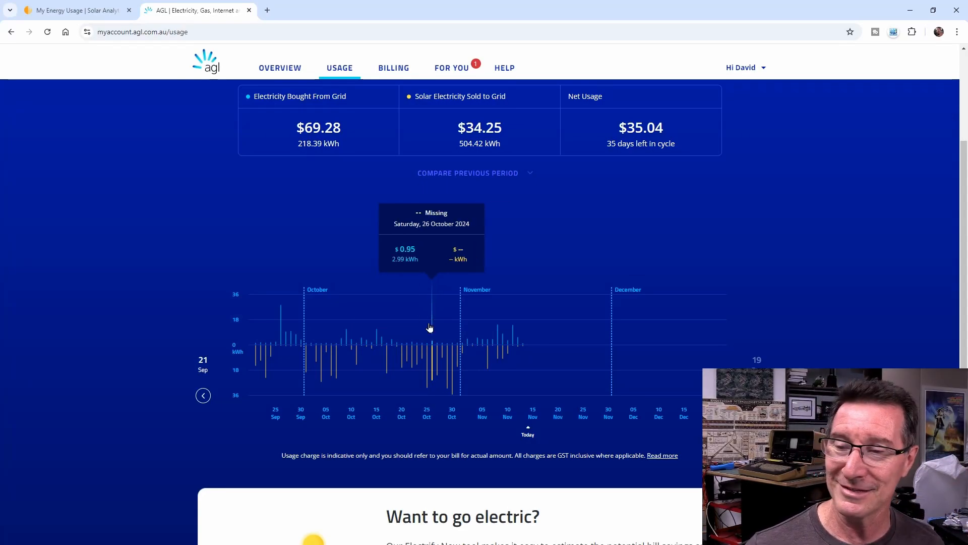
{"action": "mouse_move", "coordinate": [441, 320]}
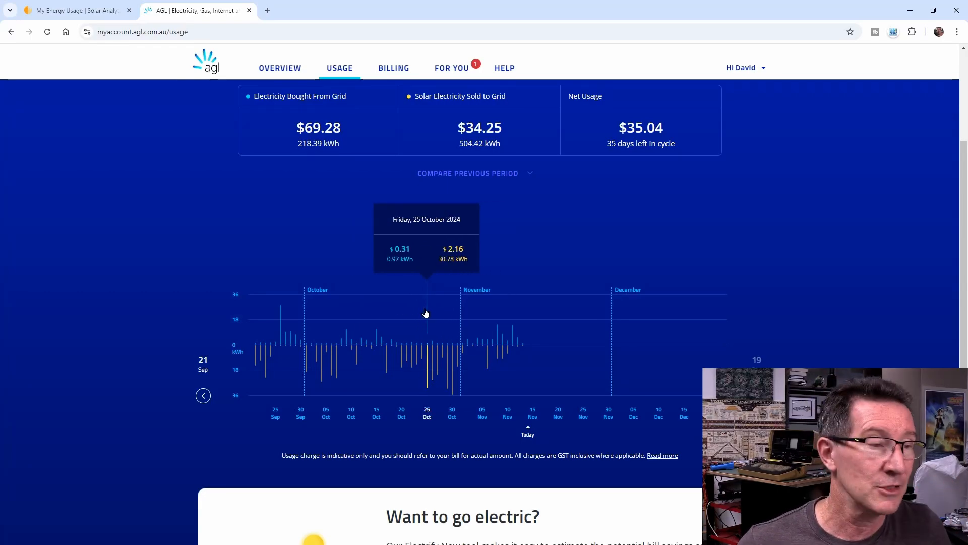
{"action": "mouse_move", "coordinate": [422, 323]}
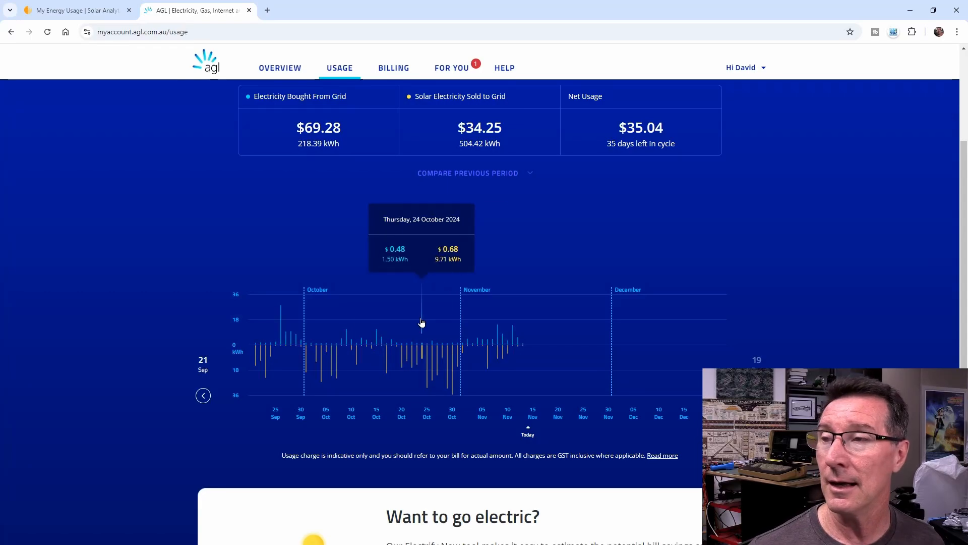
{"action": "mouse_move", "coordinate": [78, 10]}
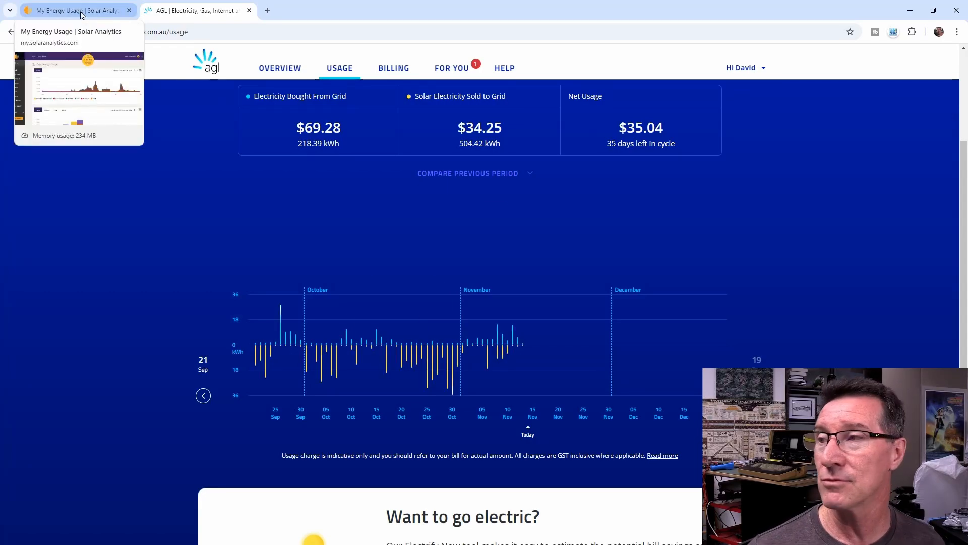
Step: Return to Solar Analytics and advance the daily chart through 13 to 14 November
{"action": "left_click", "coordinate": [76, 10]}
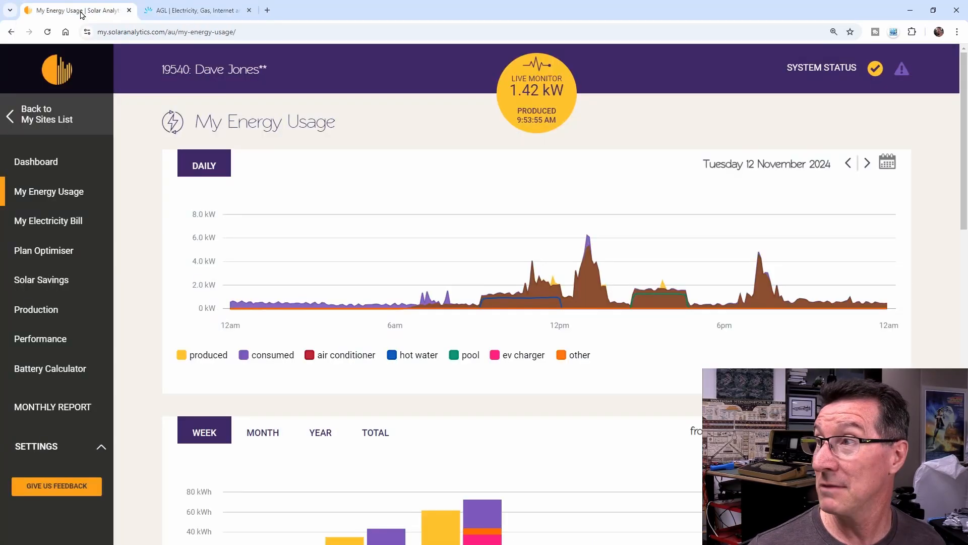
{"action": "mouse_move", "coordinate": [591, 232]}
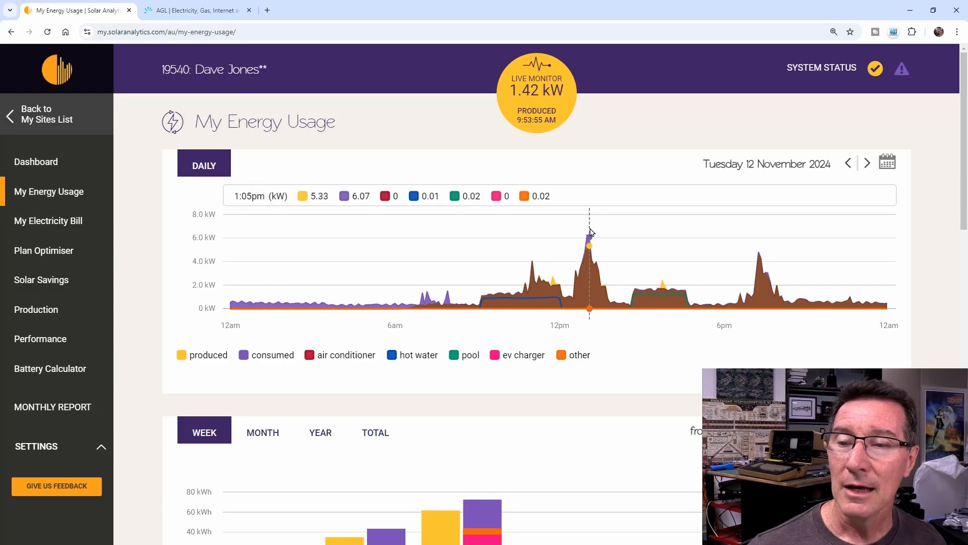
{"action": "mouse_move", "coordinate": [607, 243]}
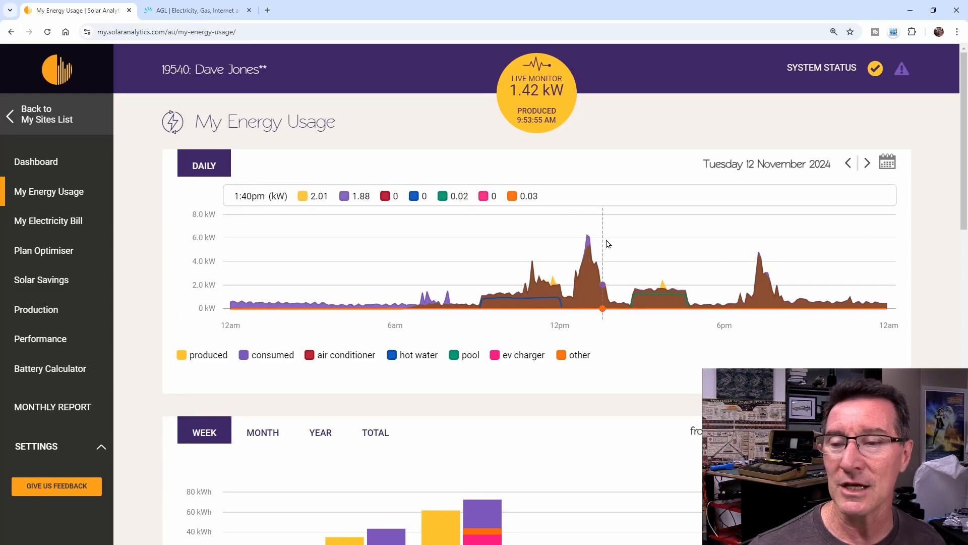
{"action": "mouse_move", "coordinate": [473, 241]}
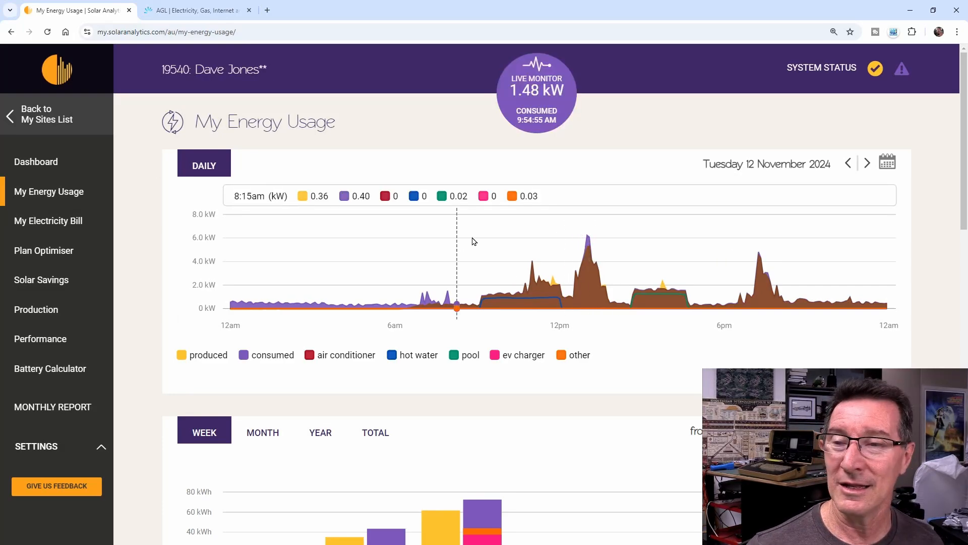
{"action": "left_click", "coordinate": [867, 163]}
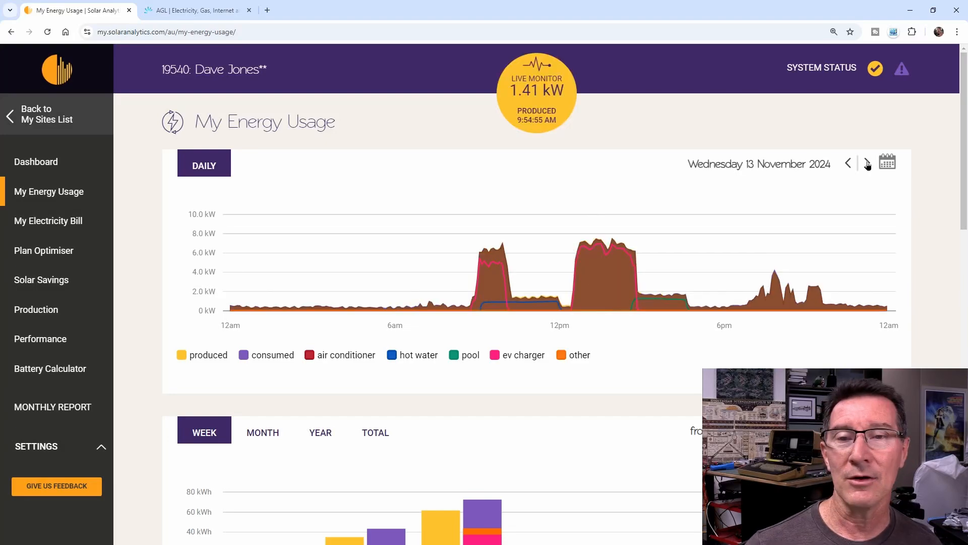
{"action": "left_click", "coordinate": [867, 163]}
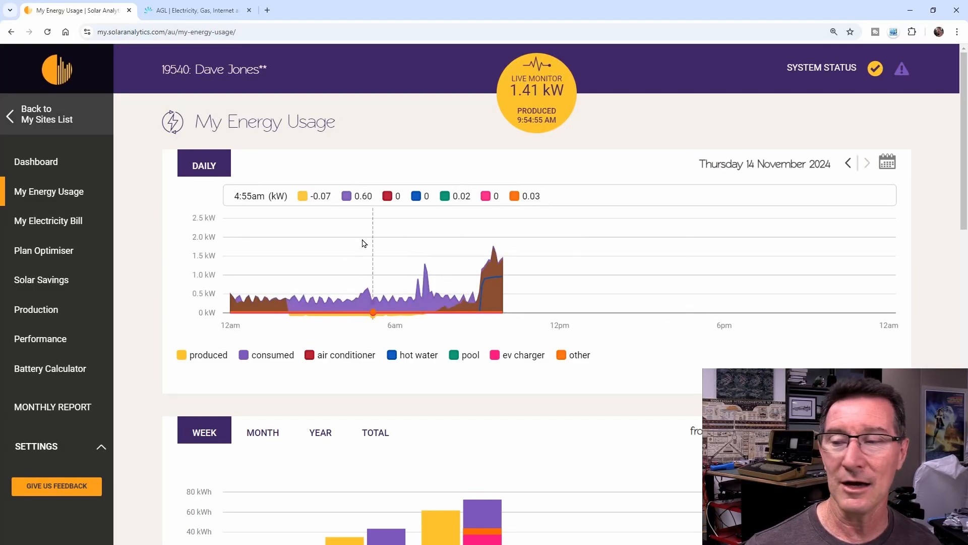
{"action": "mouse_move", "coordinate": [390, 199]}
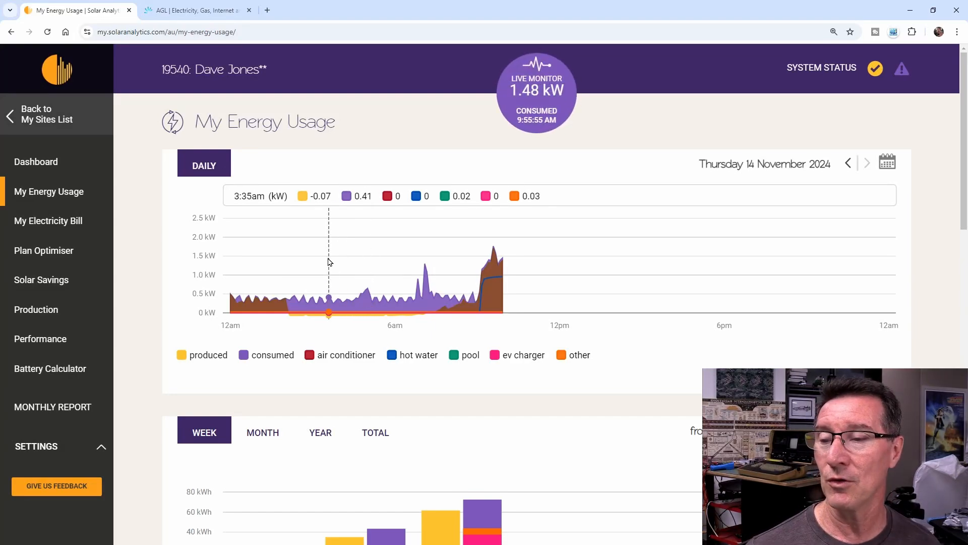
{"action": "mouse_move", "coordinate": [339, 260]}
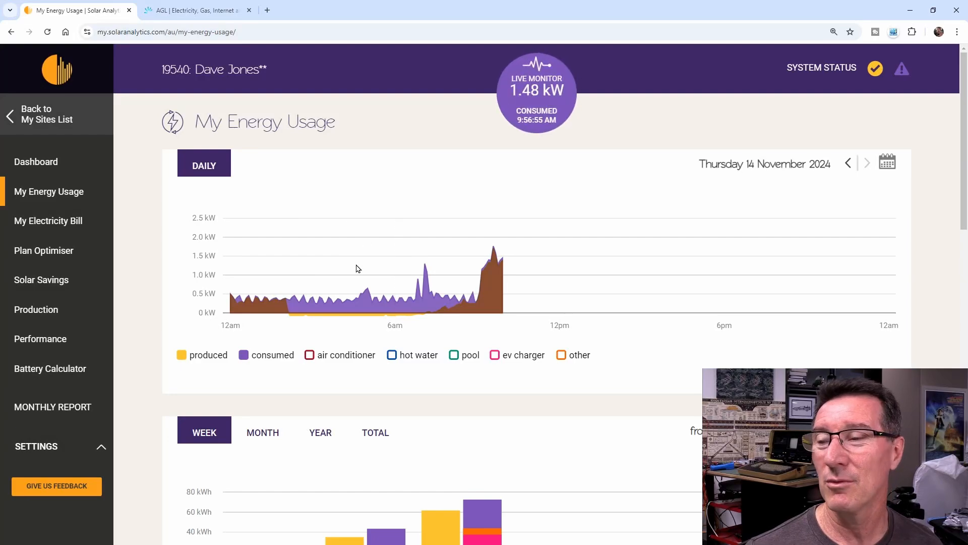
{"action": "mouse_move", "coordinate": [394, 256]}
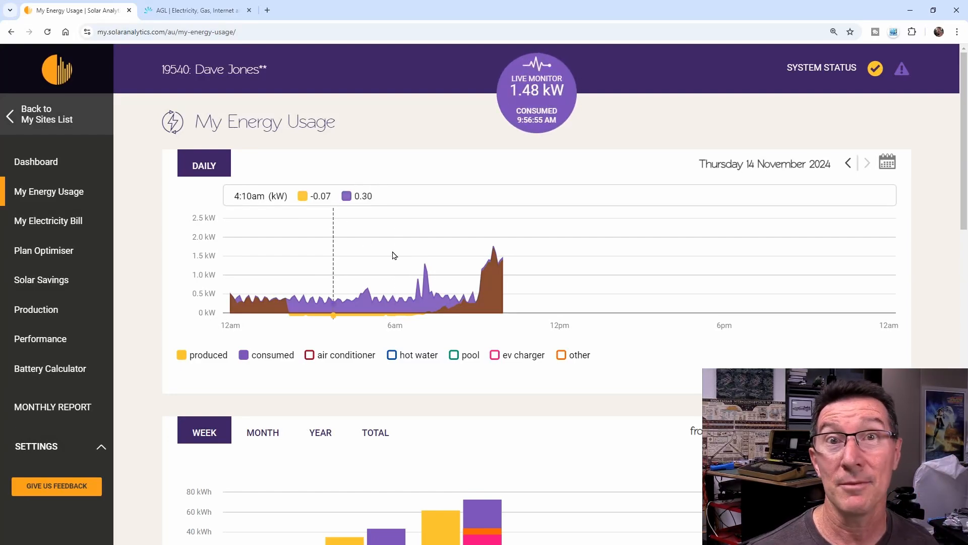